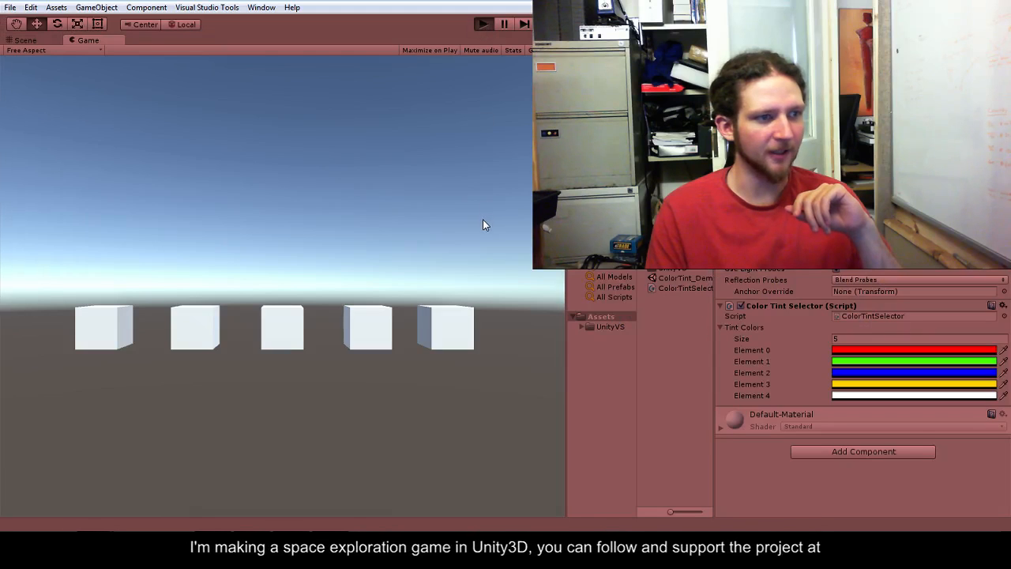
- Play and stop the scene several times to see the cubes take new random tints
{"action": "left_click", "coordinate": [483, 24]}
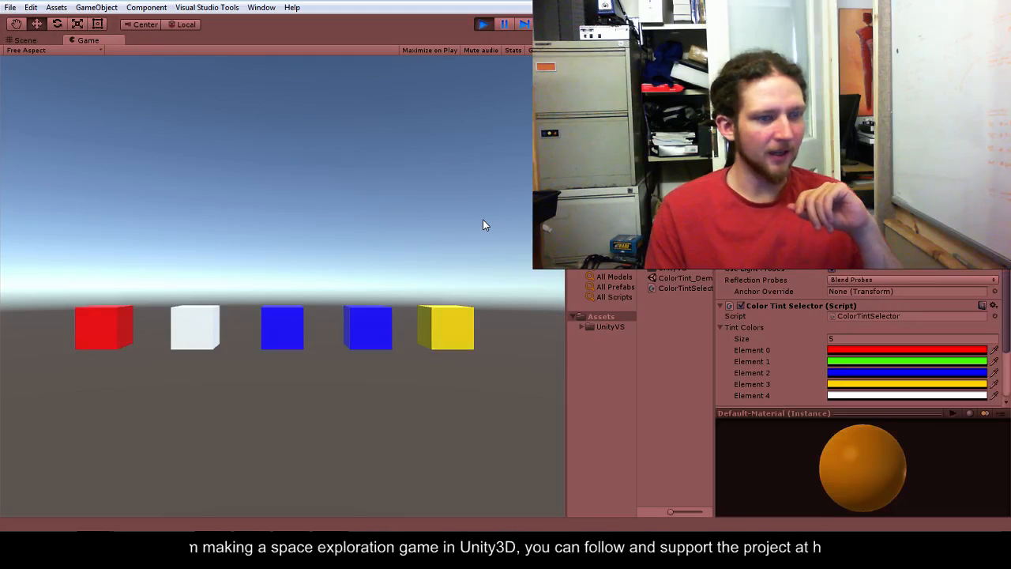
{"action": "left_click", "coordinate": [483, 24]}
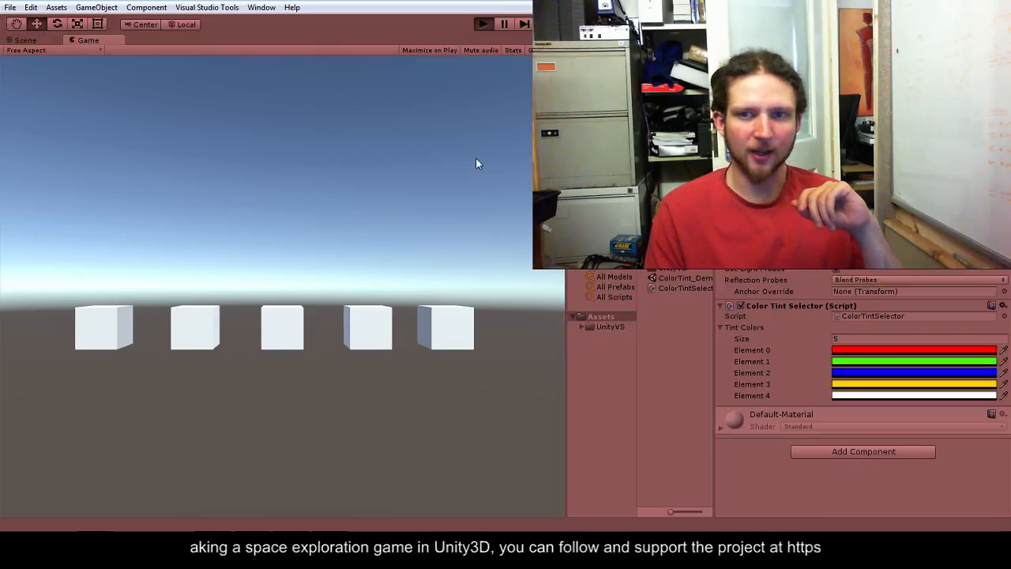
{"action": "left_click", "coordinate": [483, 23]}
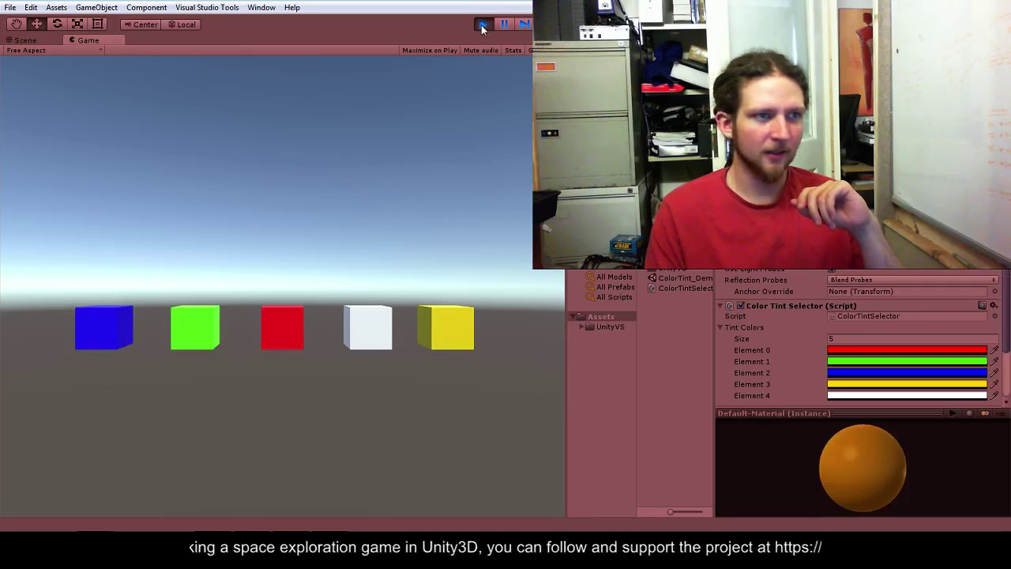
{"action": "left_click", "coordinate": [483, 24]}
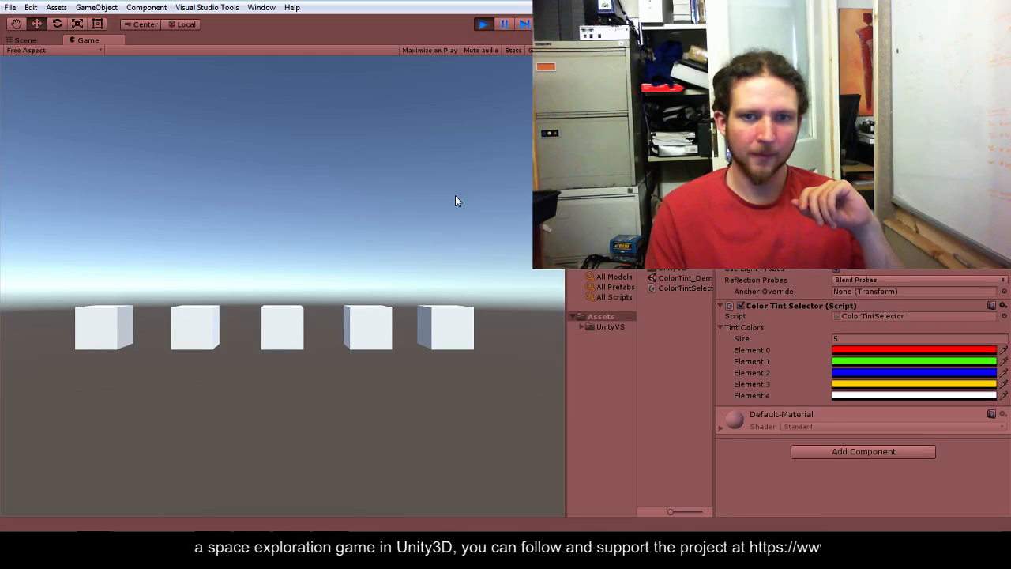
{"action": "left_click", "coordinate": [483, 24]}
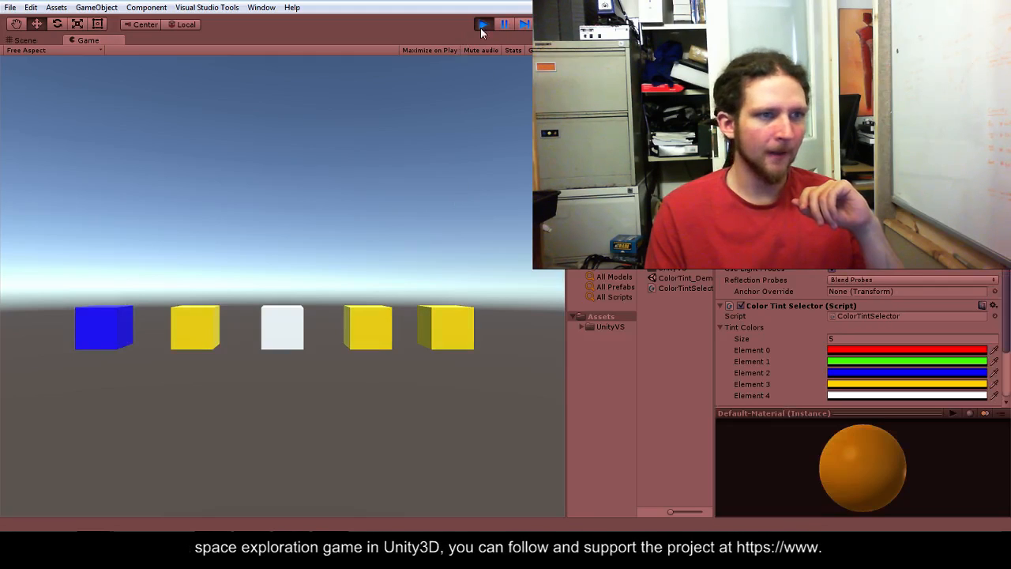
{"action": "left_click", "coordinate": [484, 24]}
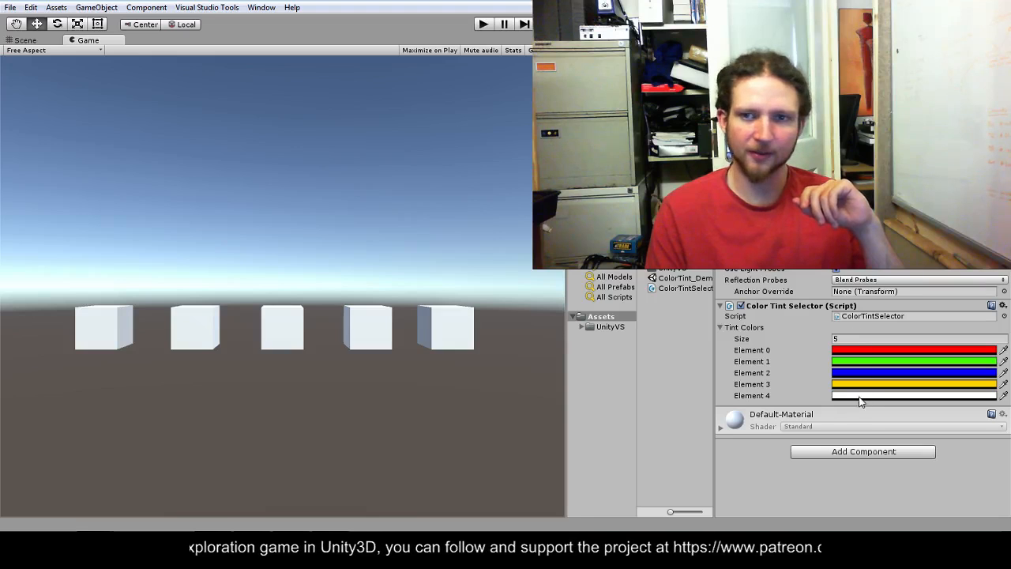
{"action": "left_click", "coordinate": [913, 395]}
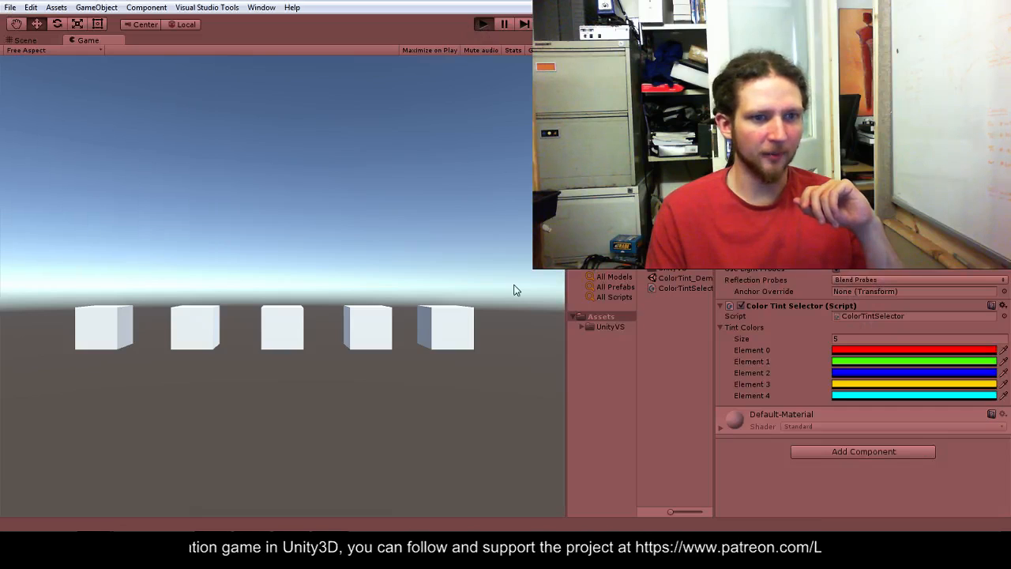
{"action": "mouse_move", "coordinate": [445, 211]}
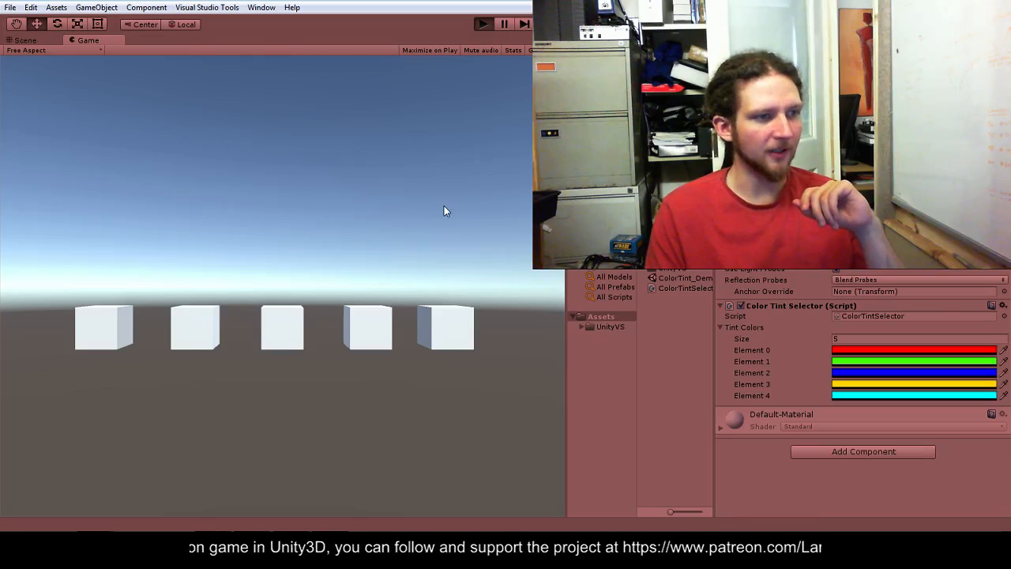
- Keep toggling play mode until the cubes show red, green, green, yellow and cyan tints
{"action": "left_click", "coordinate": [483, 24]}
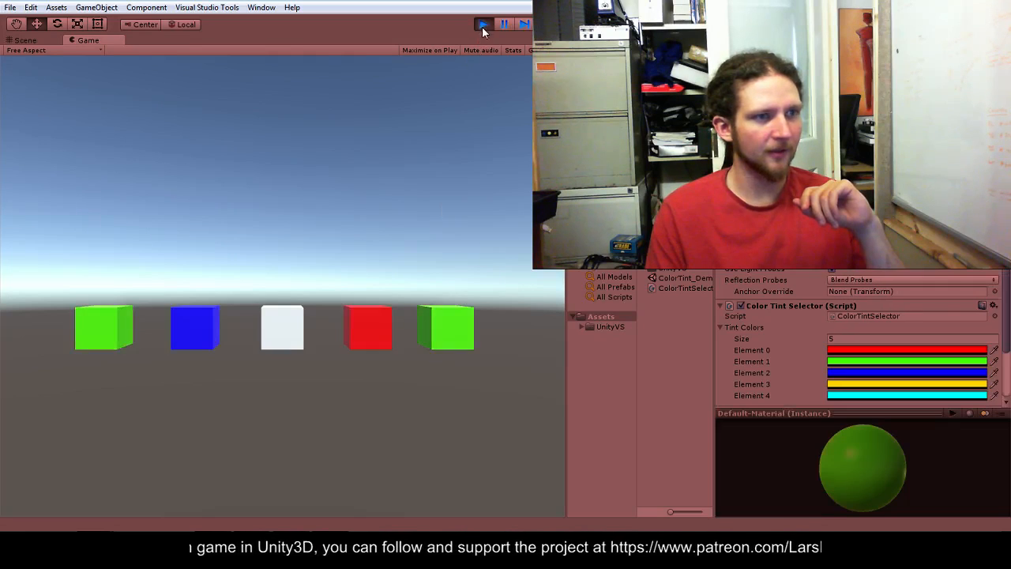
{"action": "left_click", "coordinate": [483, 24]}
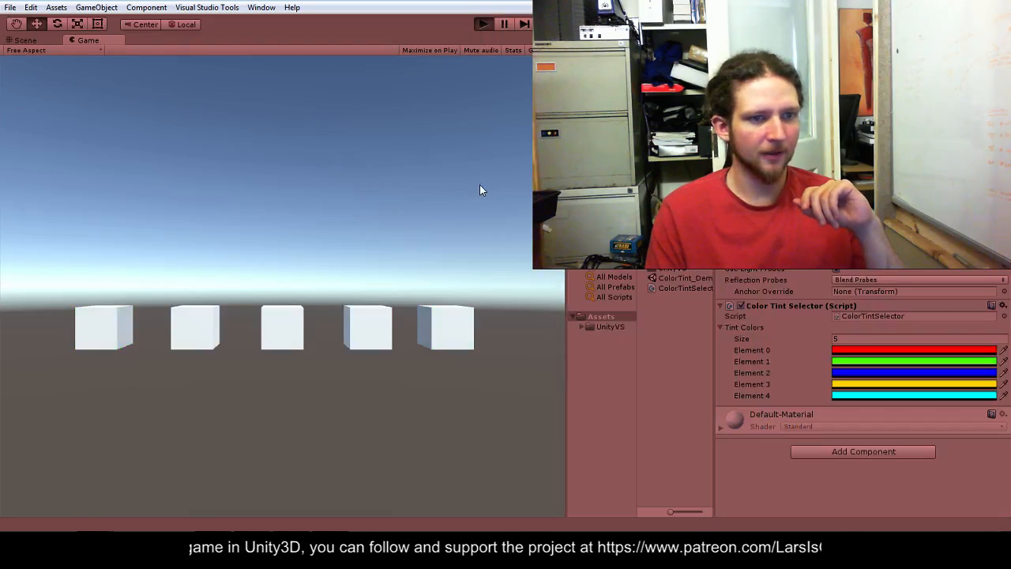
{"action": "left_click", "coordinate": [483, 24]}
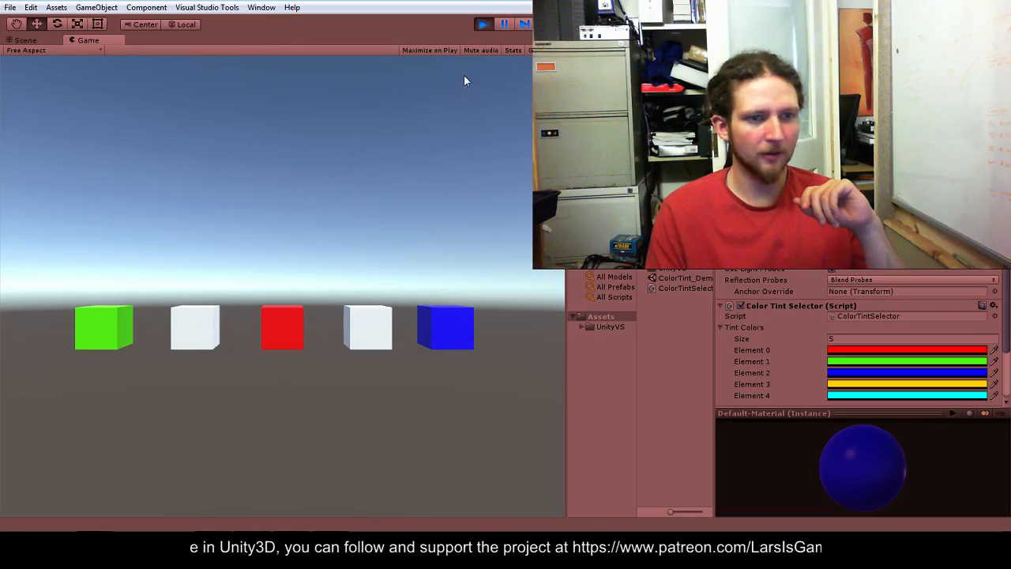
{"action": "left_click", "coordinate": [483, 24]}
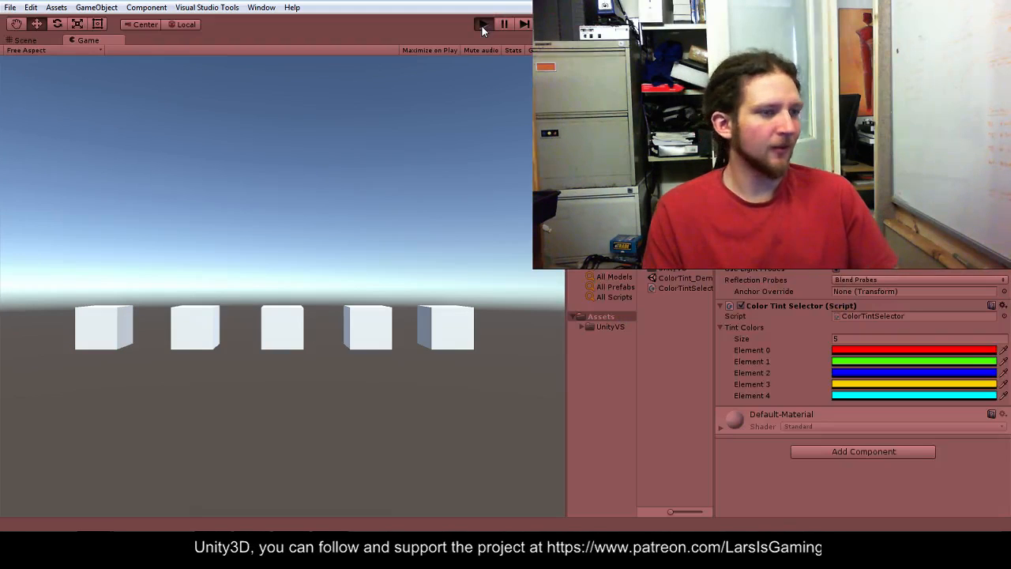
{"action": "left_click", "coordinate": [483, 24]}
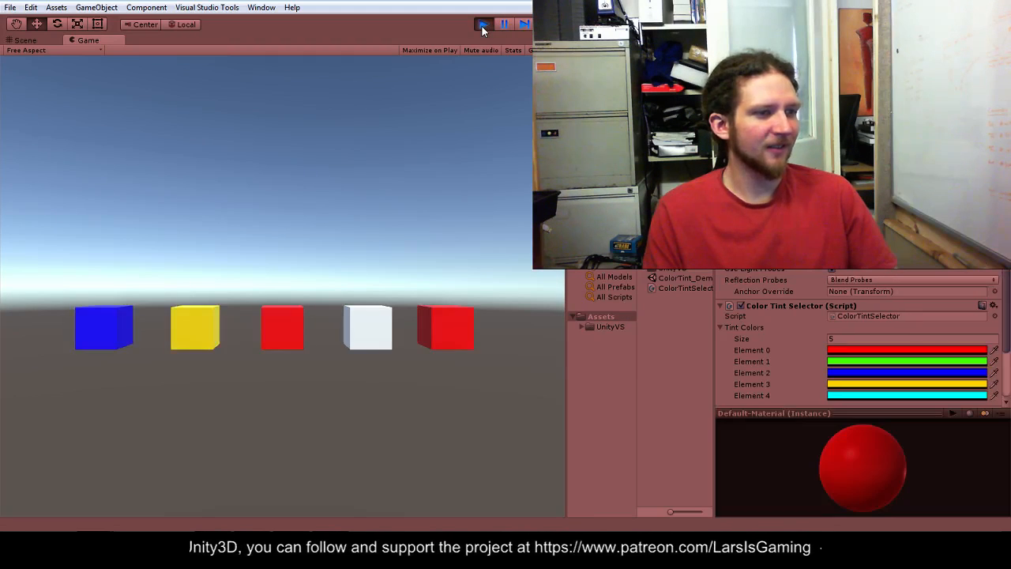
{"action": "left_click", "coordinate": [481, 24]}
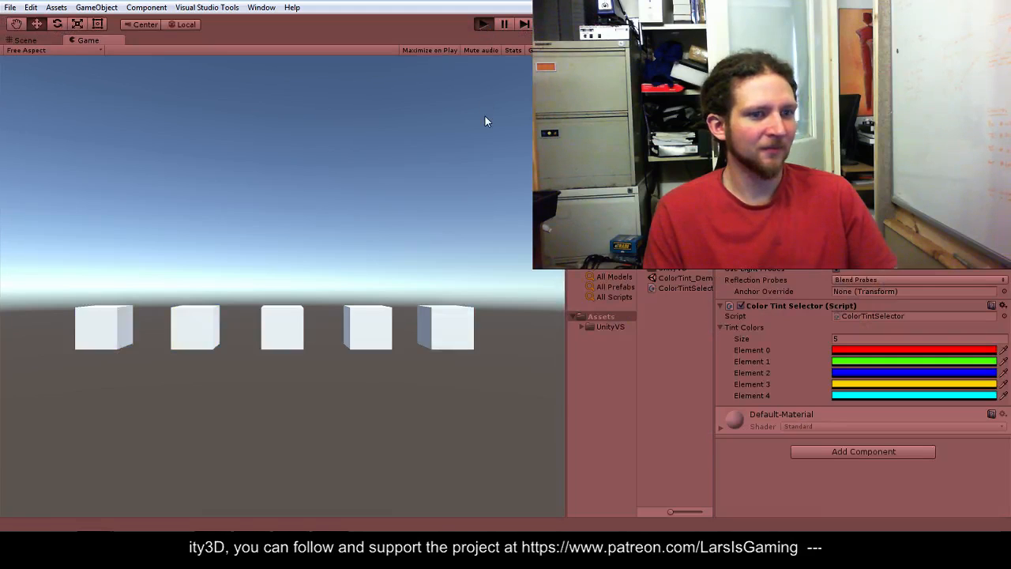
{"action": "left_click", "coordinate": [483, 24]}
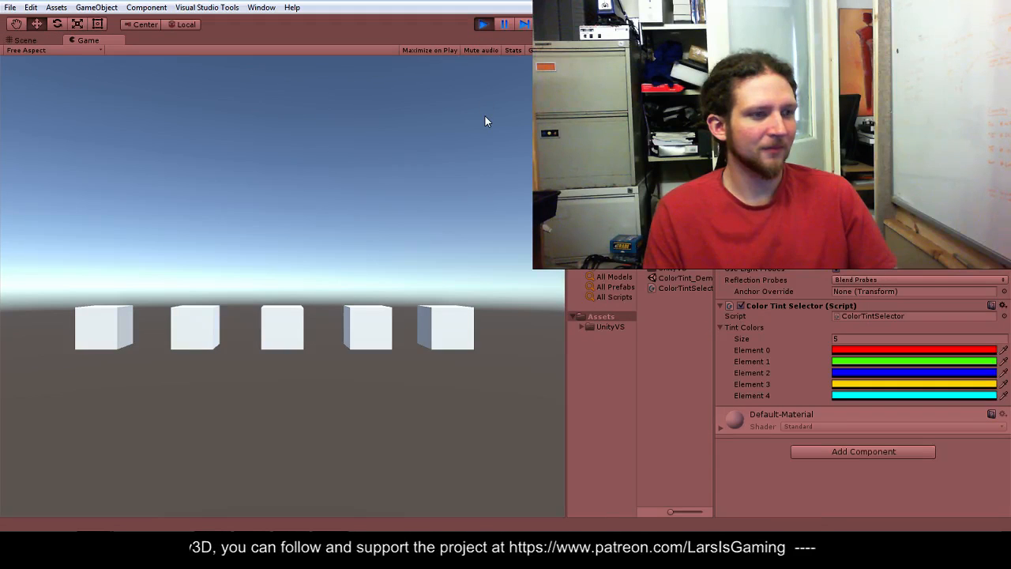
{"action": "left_click", "coordinate": [483, 23]}
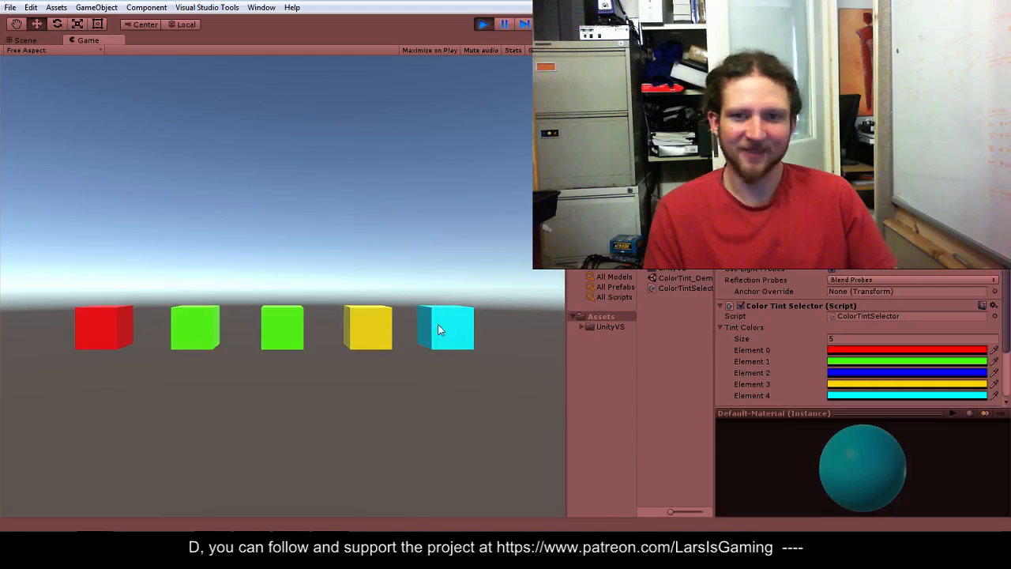
{"action": "left_click", "coordinate": [484, 24]}
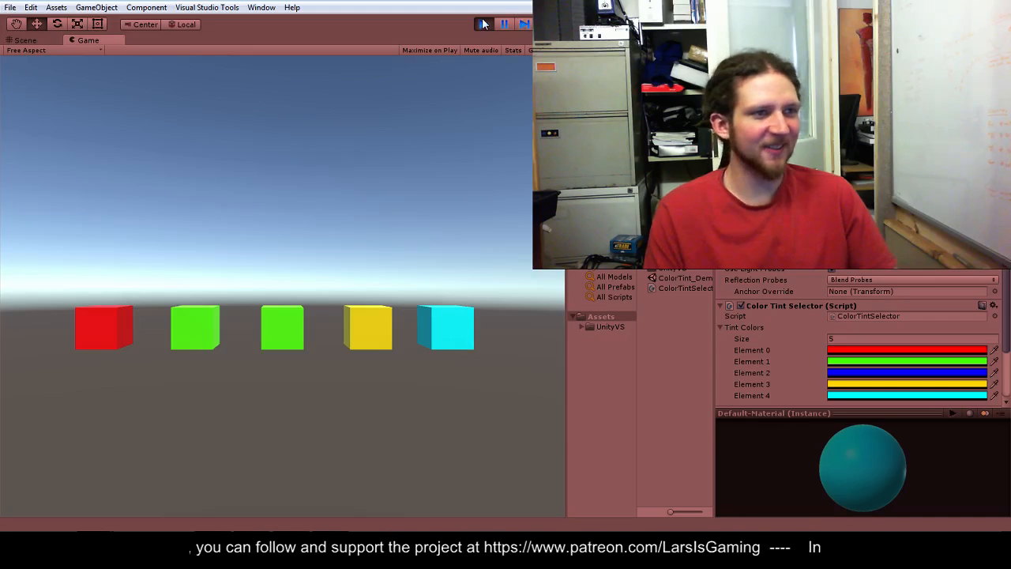
{"action": "left_click", "coordinate": [483, 23]}
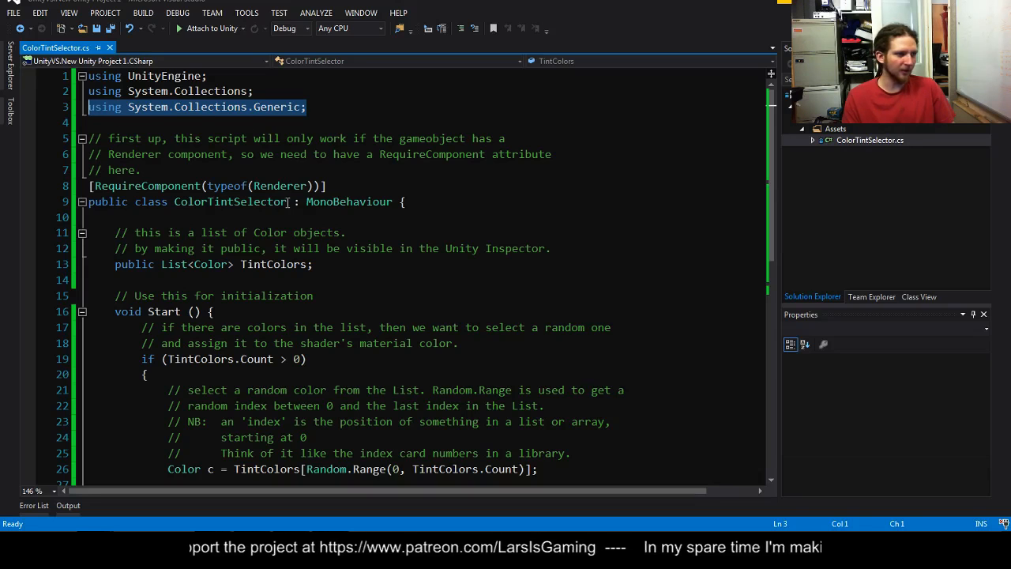
{"action": "left_click", "coordinate": [206, 264]}
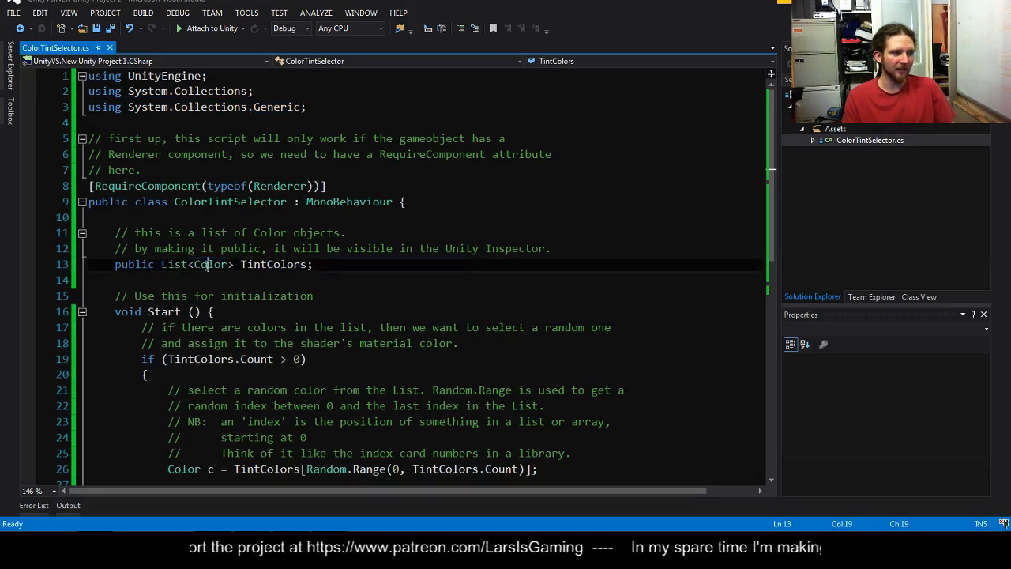
{"action": "double_click", "coordinate": [206, 264]}
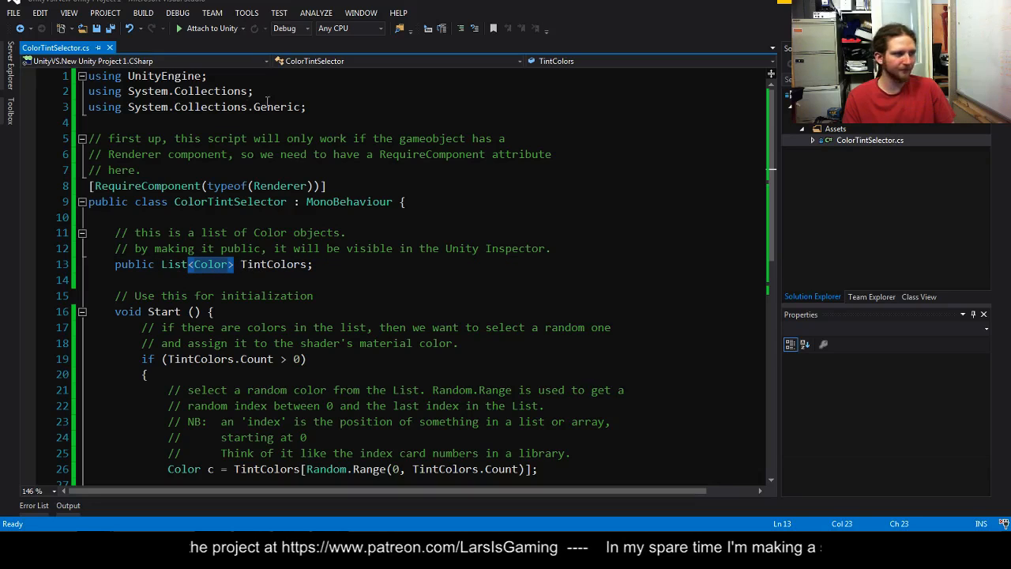
{"action": "left_click", "coordinate": [141, 171]}
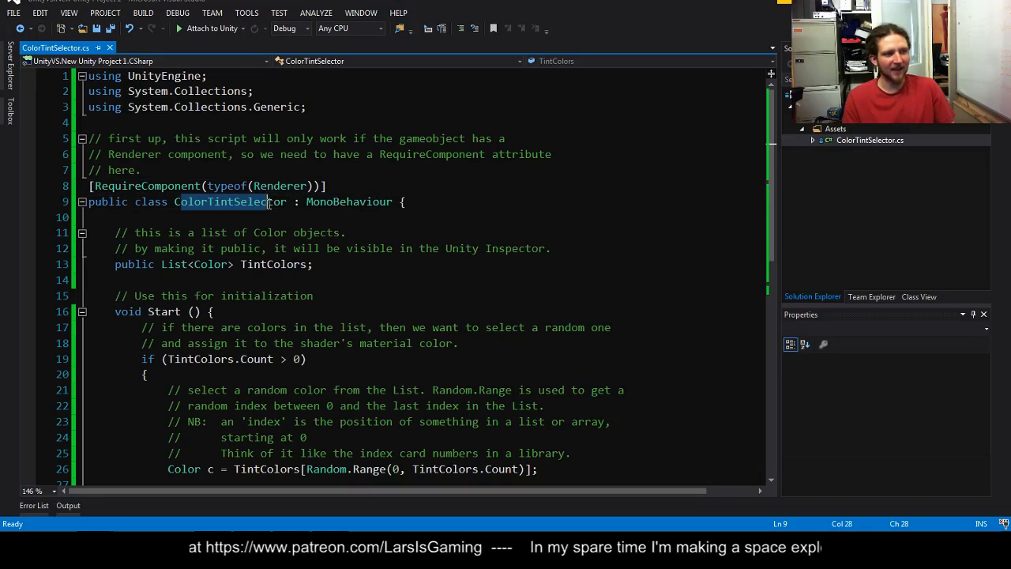
{"action": "double_click", "coordinate": [231, 202]}
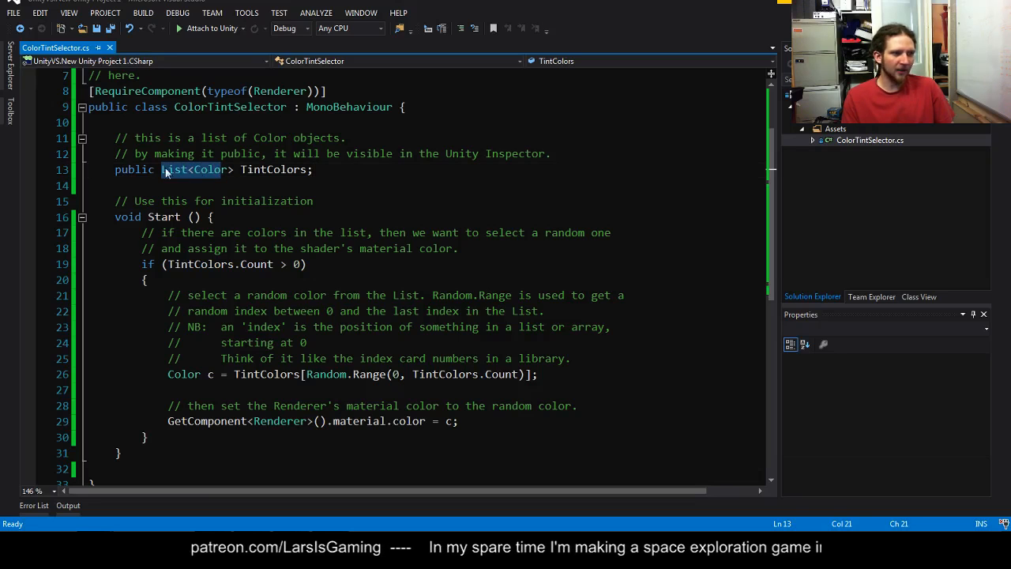
{"action": "left_click", "coordinate": [113, 169]}
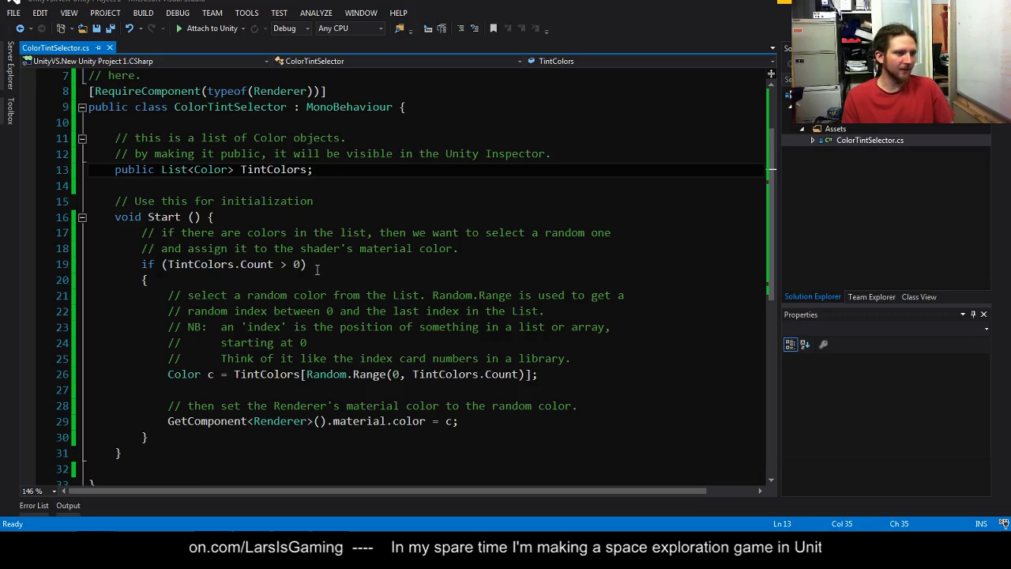
{"action": "scroll", "scroll_direction": "down", "scroll_amount": 3}
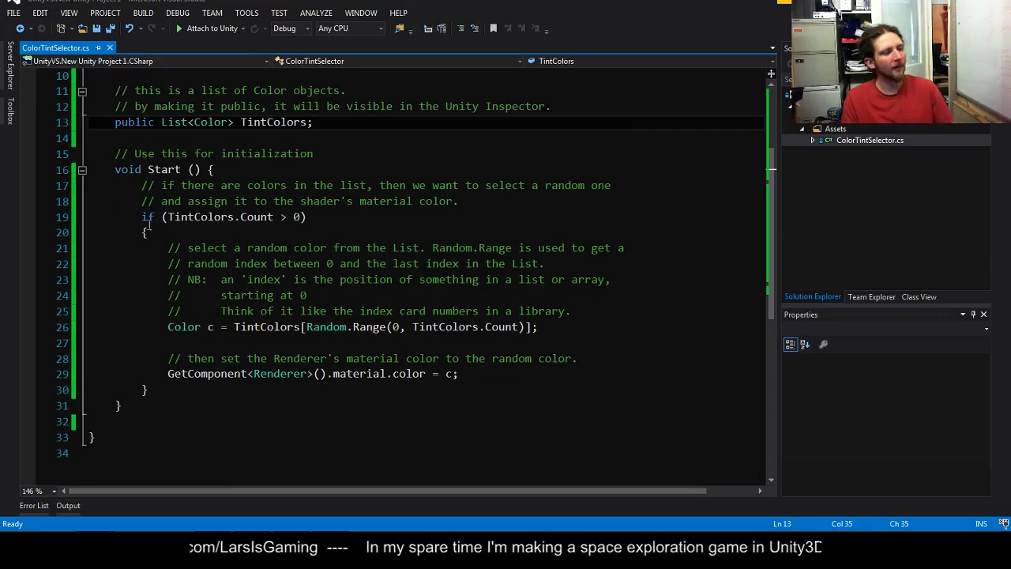
{"action": "left_click", "coordinate": [142, 217]}
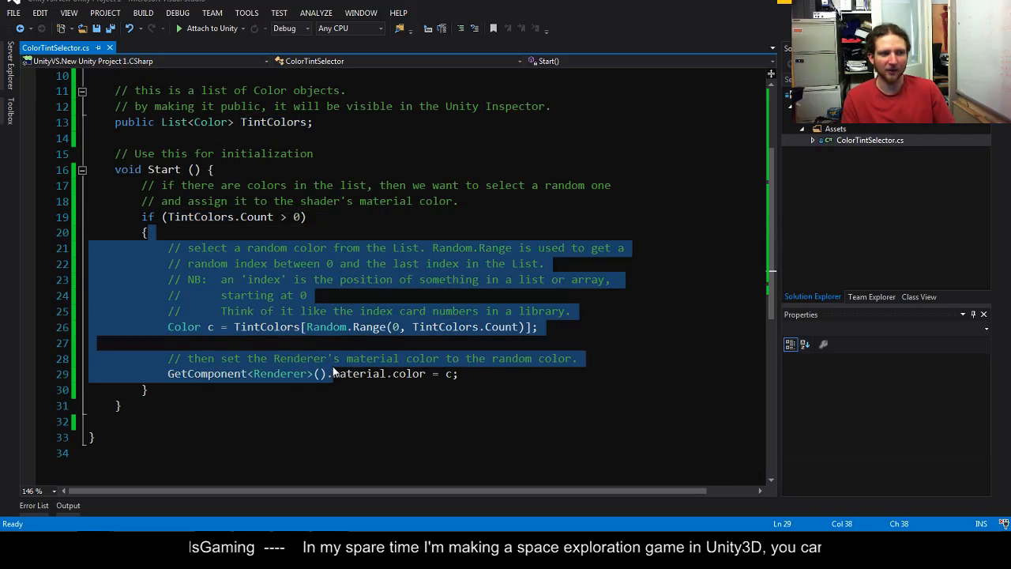
{"action": "left_click", "coordinate": [177, 439]}
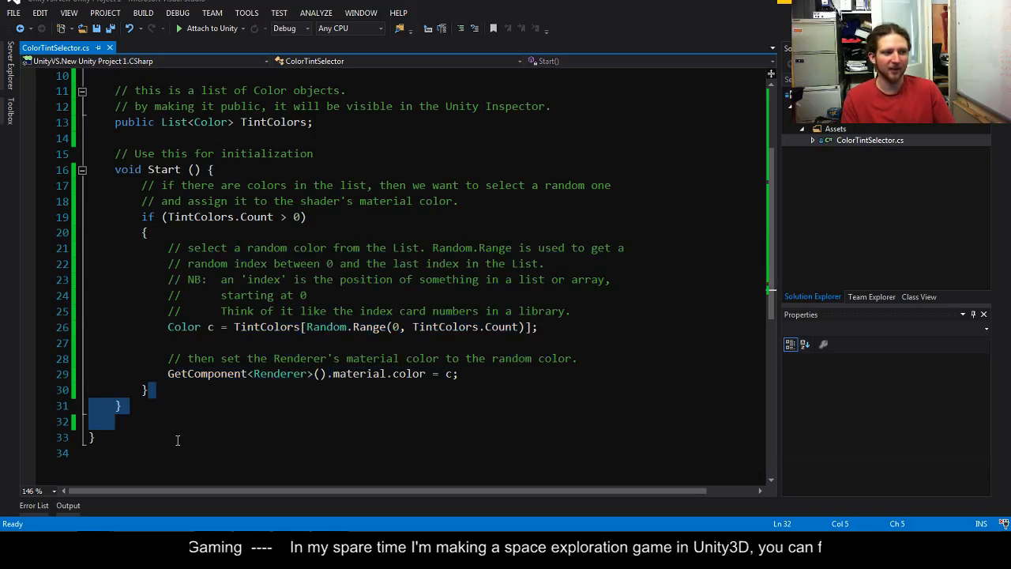
{"action": "left_click", "coordinate": [174, 327]}
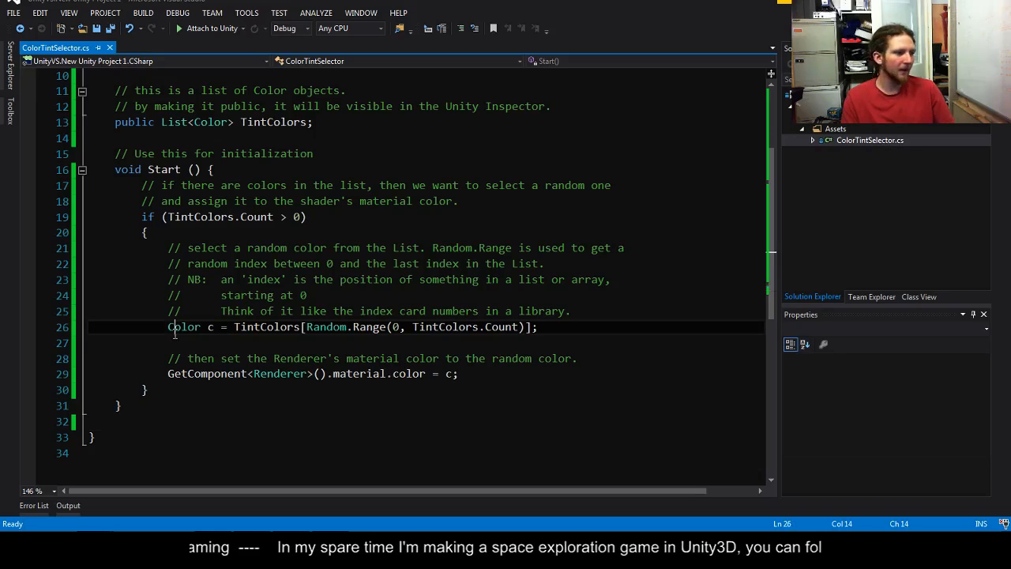
{"action": "double_click", "coordinate": [183, 326]}
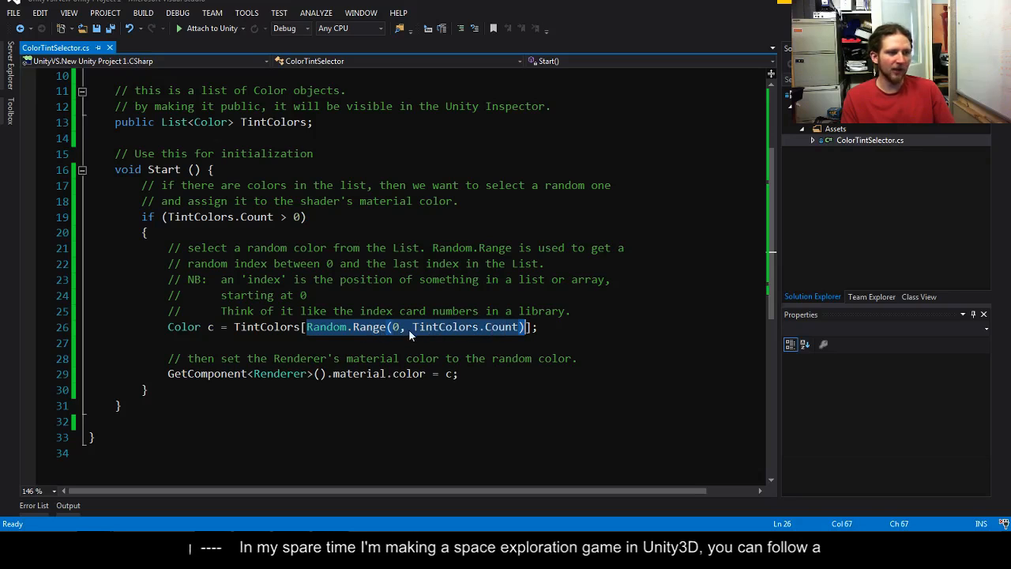
{"action": "left_click", "coordinate": [398, 327]}
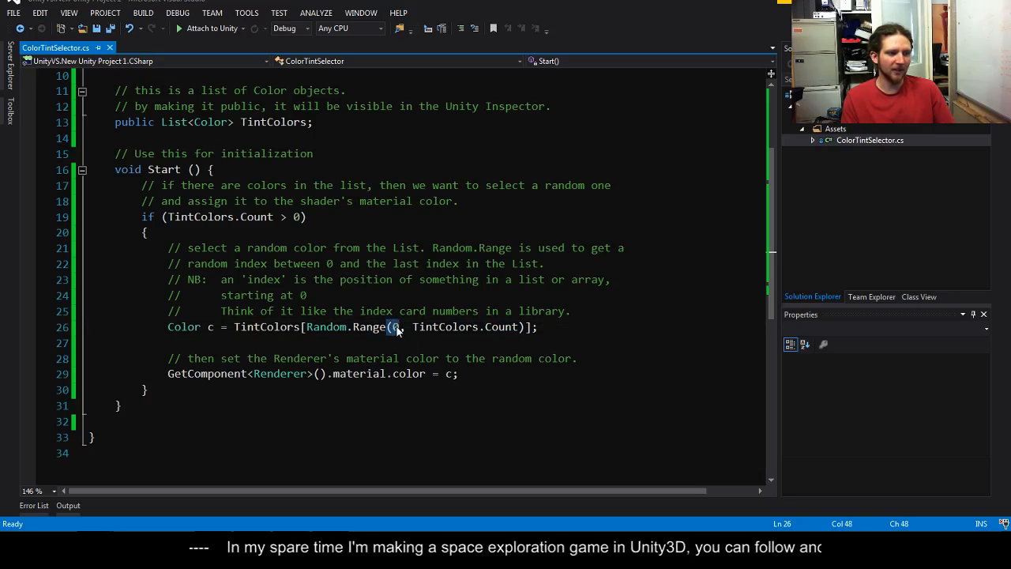
{"action": "double_click", "coordinate": [465, 327]}
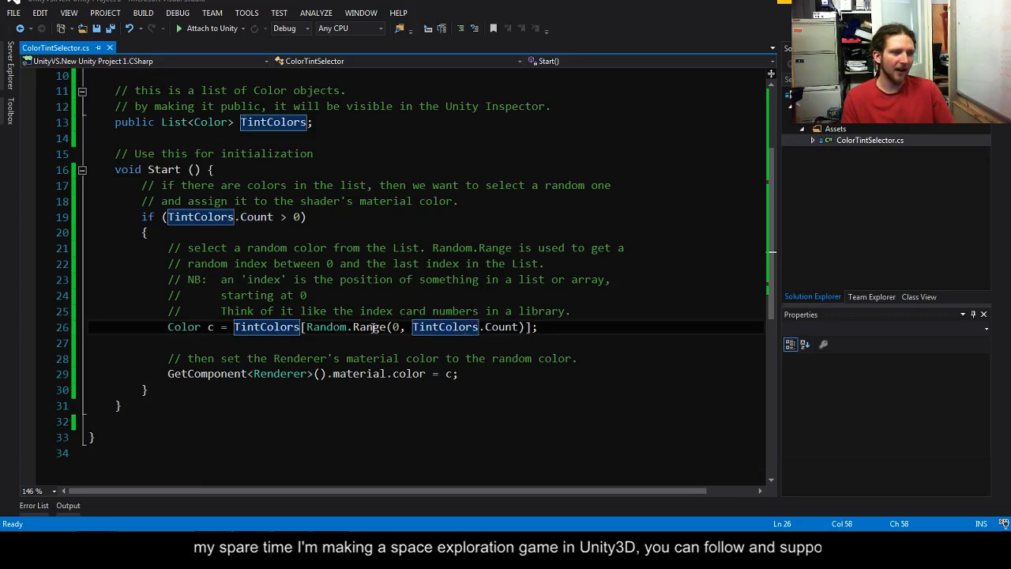
{"action": "left_click", "coordinate": [405, 327]}
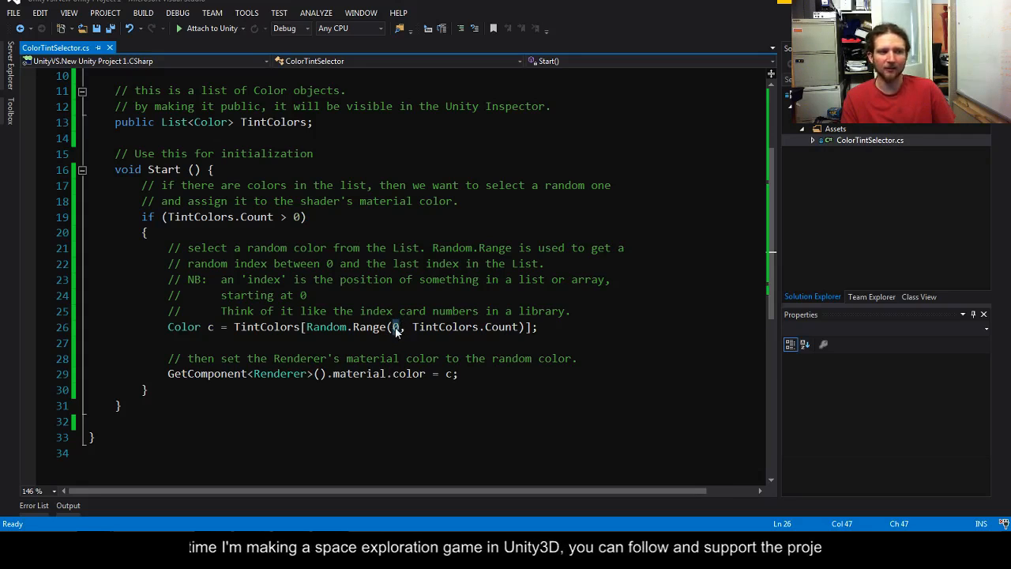
{"action": "double_click", "coordinate": [464, 327]}
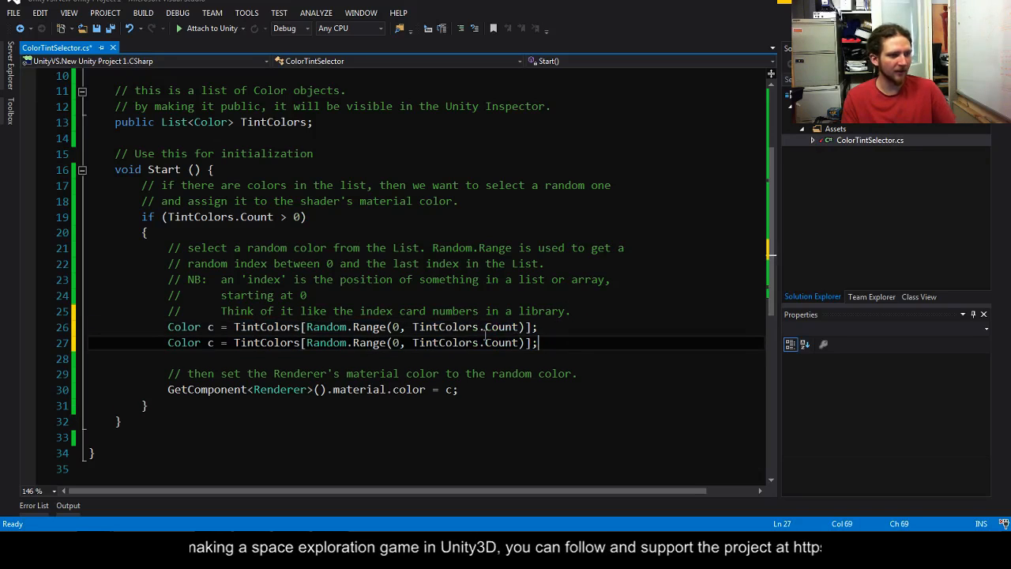
{"action": "double_click", "coordinate": [464, 341]}
{"action": "type", "text": "10"}
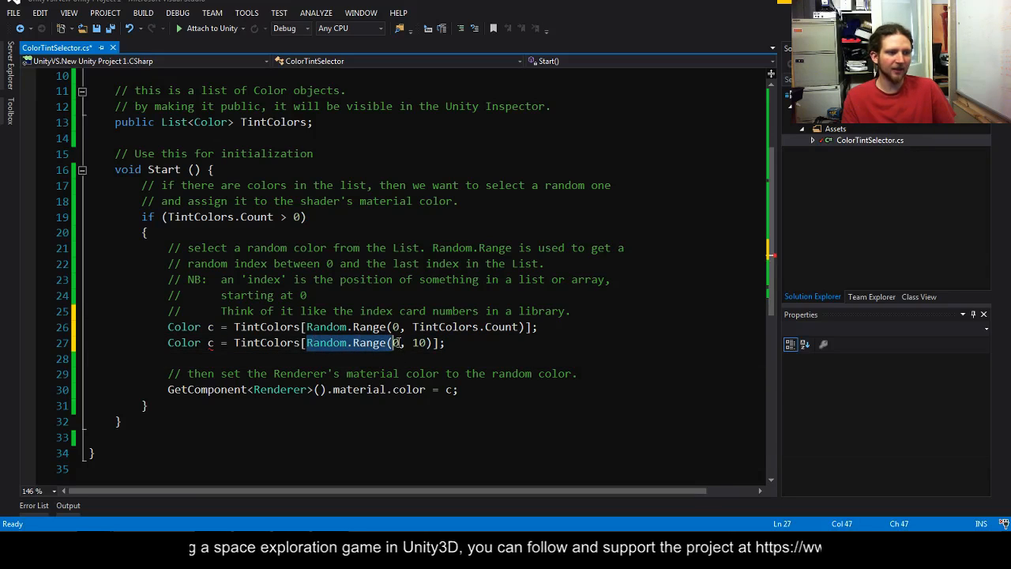
{"action": "left_click", "coordinate": [395, 341]}
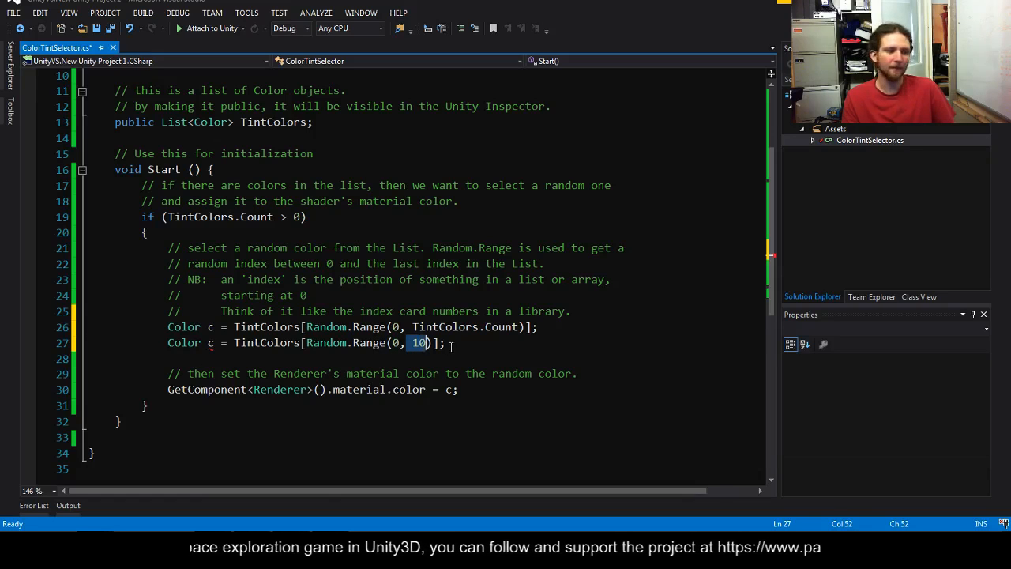
{"action": "key", "text": "Delete"}
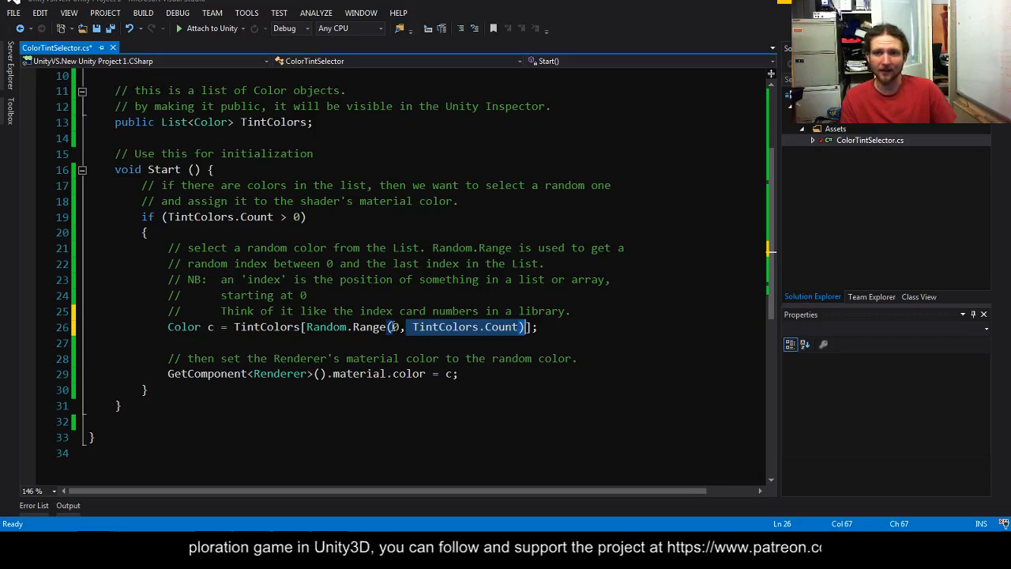
{"action": "left_click", "coordinate": [303, 295]}
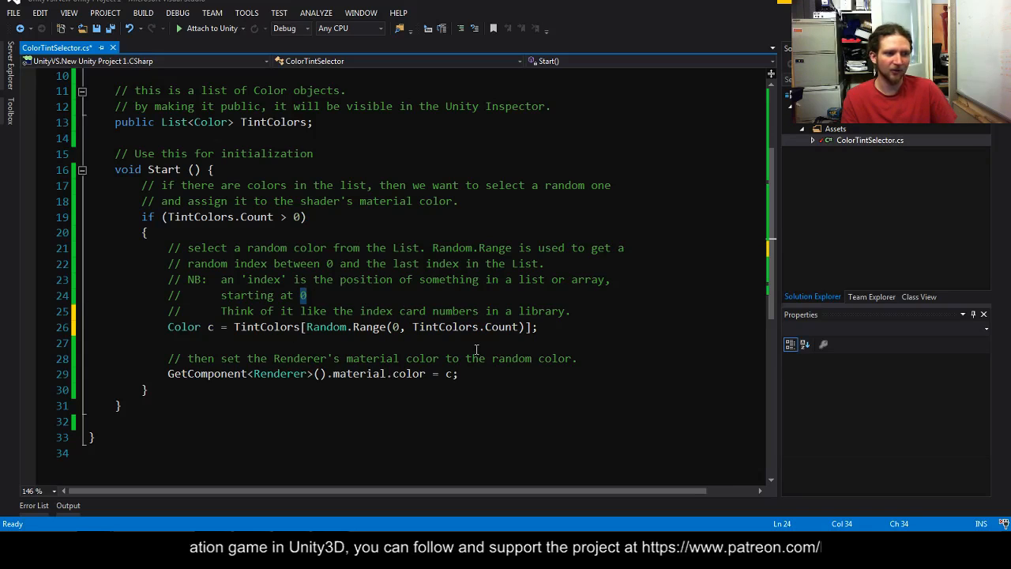
{"action": "double_click", "coordinate": [466, 326]}
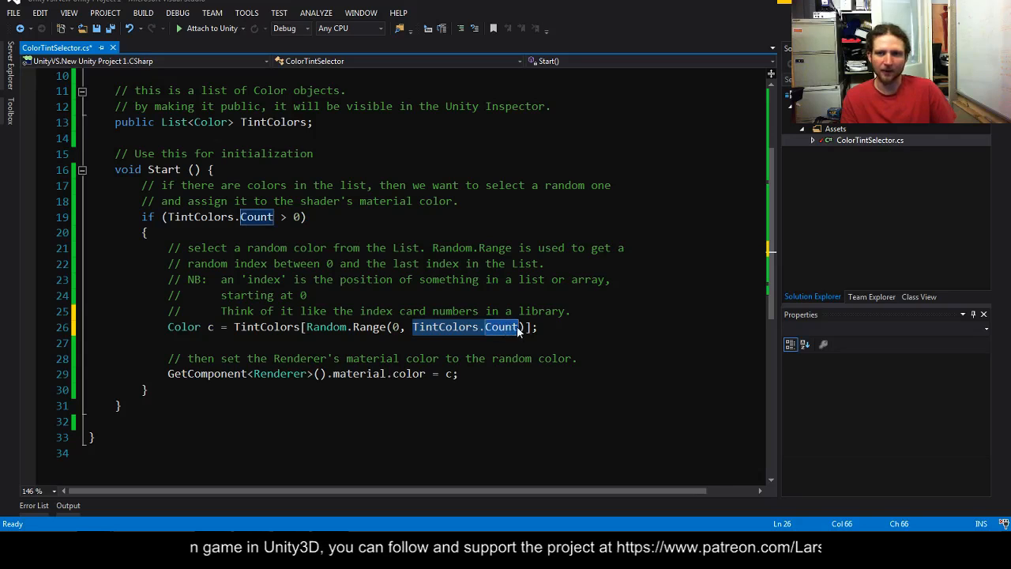
{"action": "left_click", "coordinate": [310, 326]}
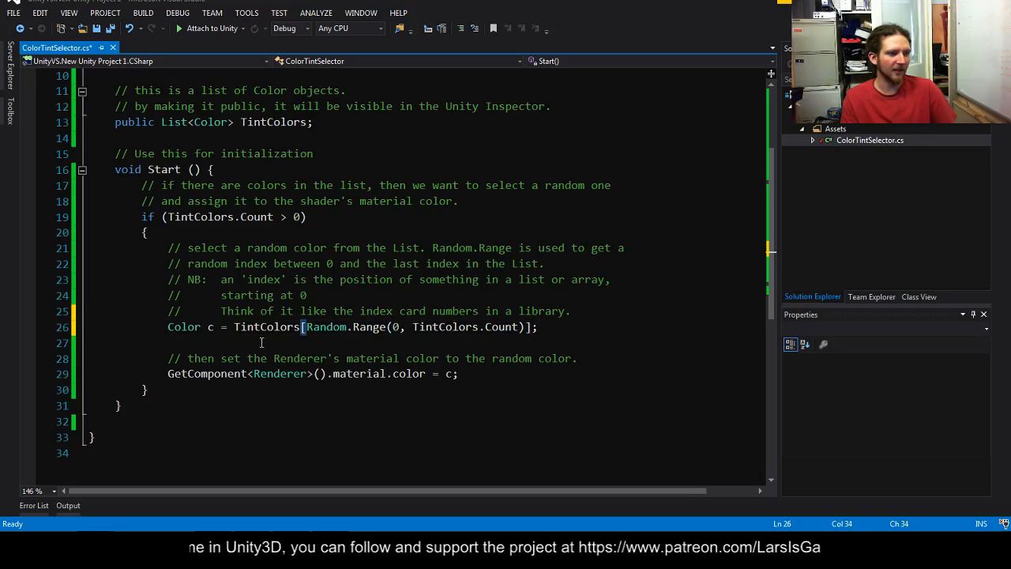
{"action": "double_click", "coordinate": [265, 325]}
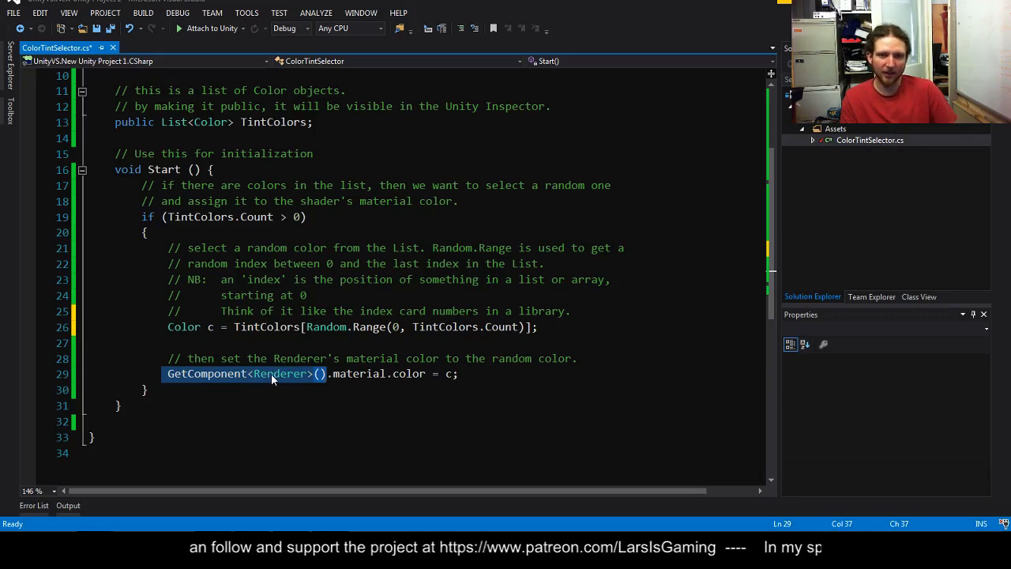
{"action": "scroll", "scroll_direction": "up", "scroll_amount": 3}
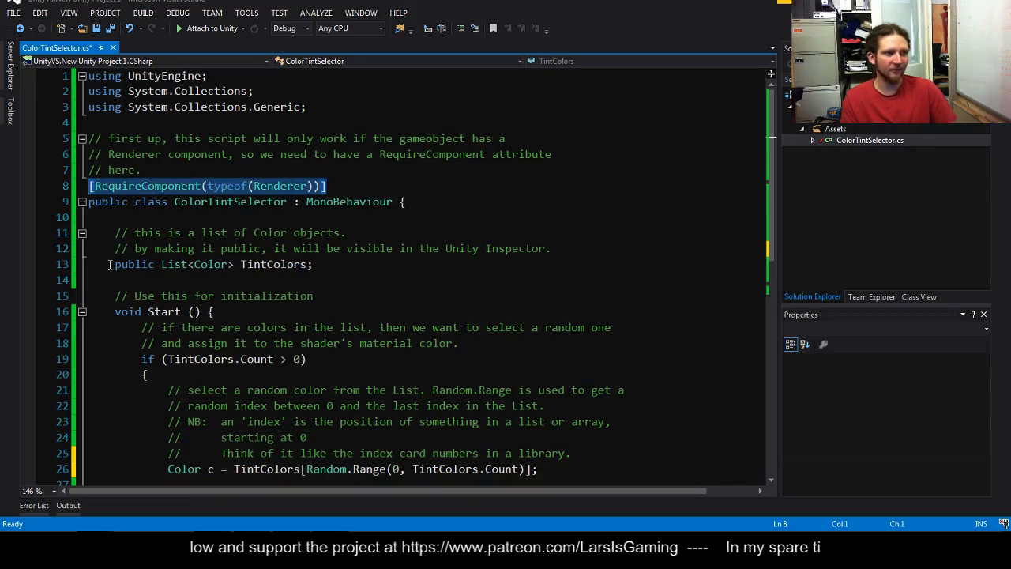
{"action": "scroll", "scroll_direction": "down", "scroll_amount": 3}
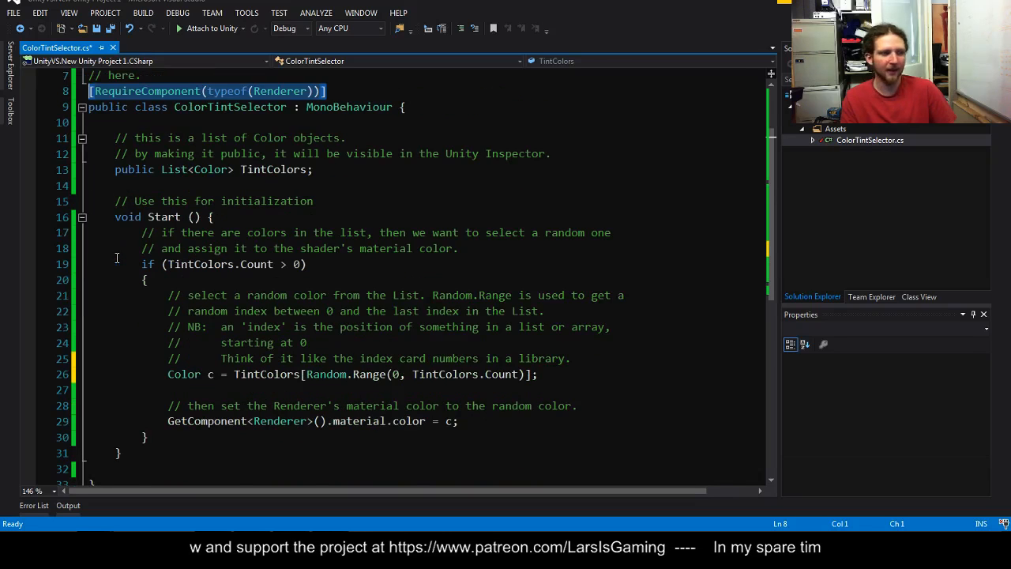
{"action": "scroll", "scroll_direction": "up", "scroll_amount": 3}
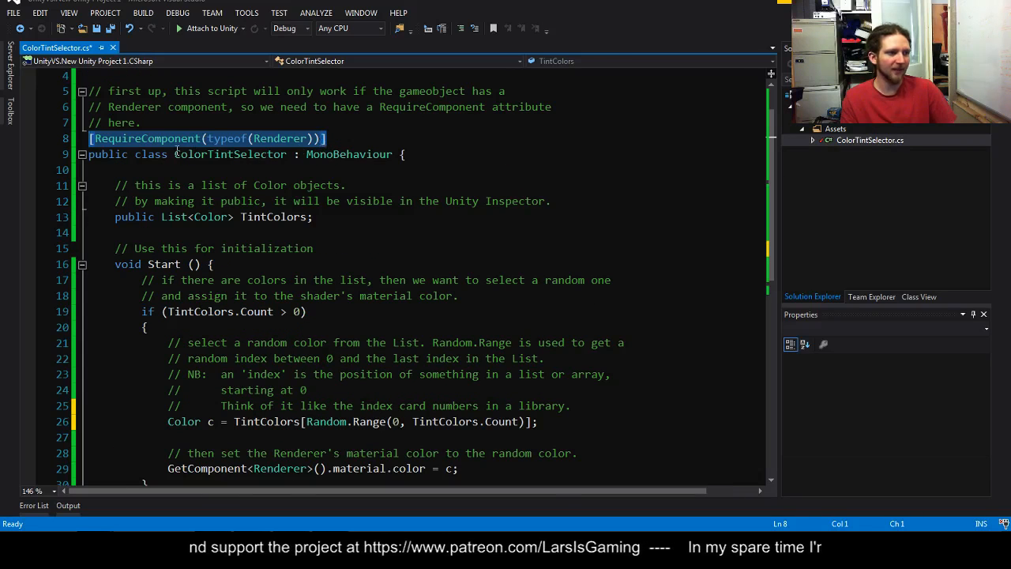
{"action": "double_click", "coordinate": [229, 155]}
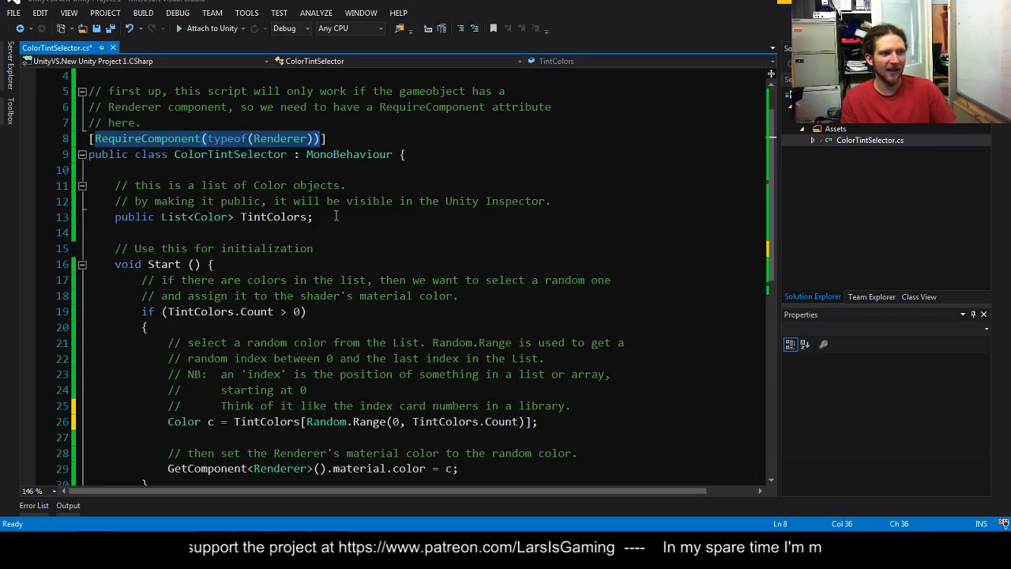
{"action": "scroll", "scroll_direction": "down", "scroll_amount": 3}
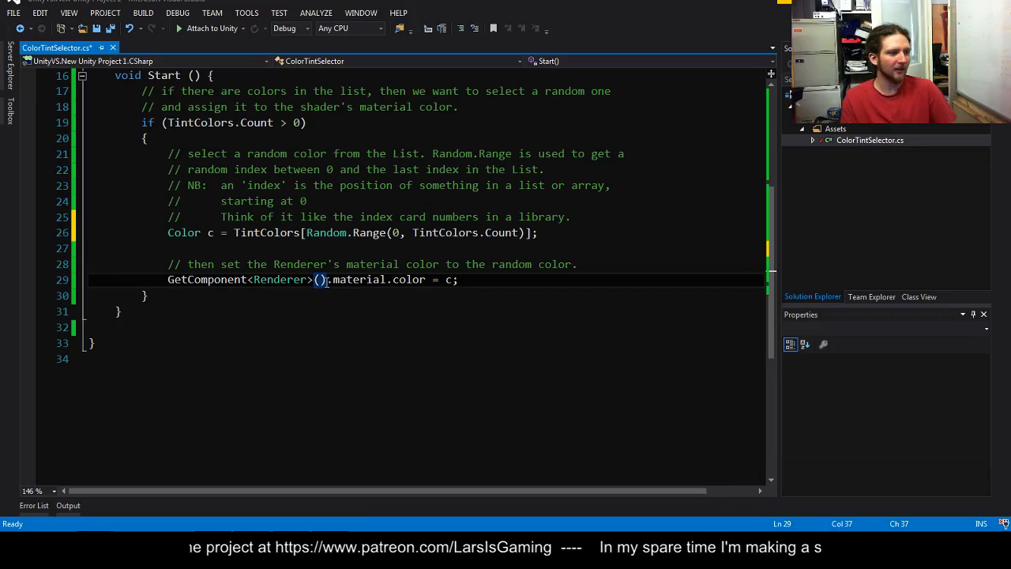
{"action": "double_click", "coordinate": [354, 278]}
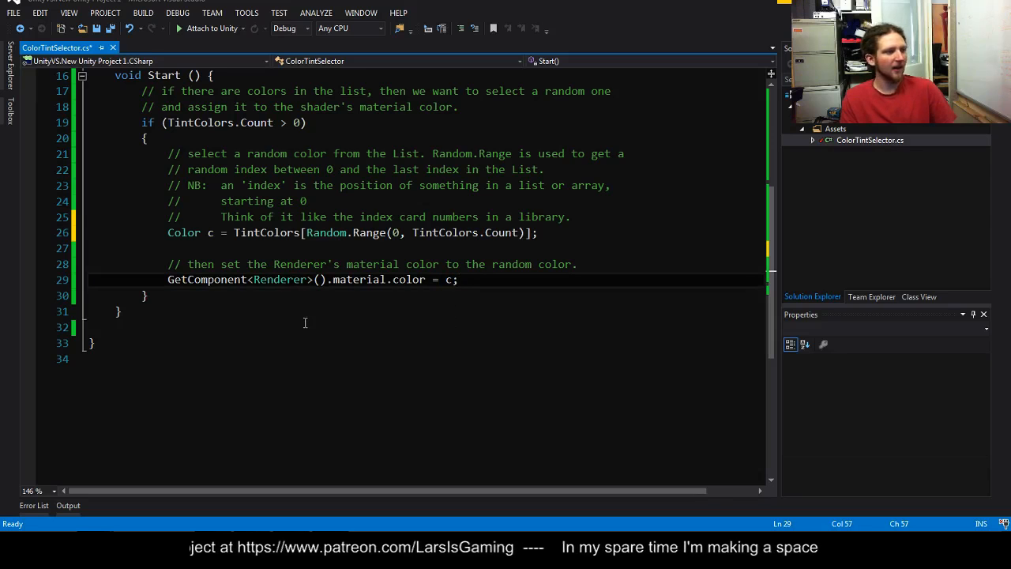
{"action": "scroll", "scroll_direction": "up", "scroll_amount": 3}
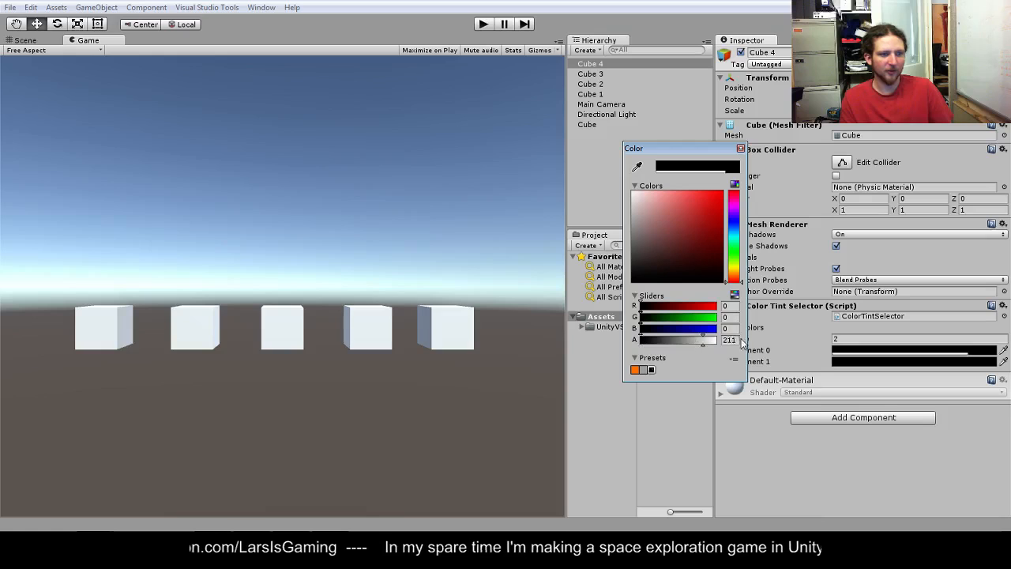
- Set Cube 4's first tint to white at alpha 255, leaving white and black in the list
{"action": "left_click_drag", "start_coordinate": [703, 340], "coordinate": [717, 339]}
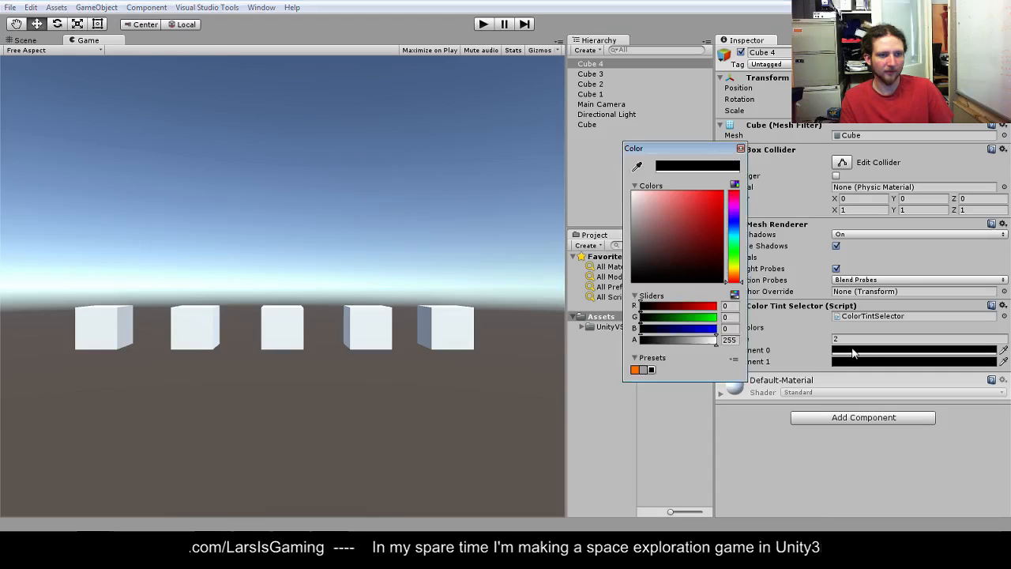
{"action": "left_click_drag", "start_coordinate": [714, 339], "coordinate": [639, 339]}
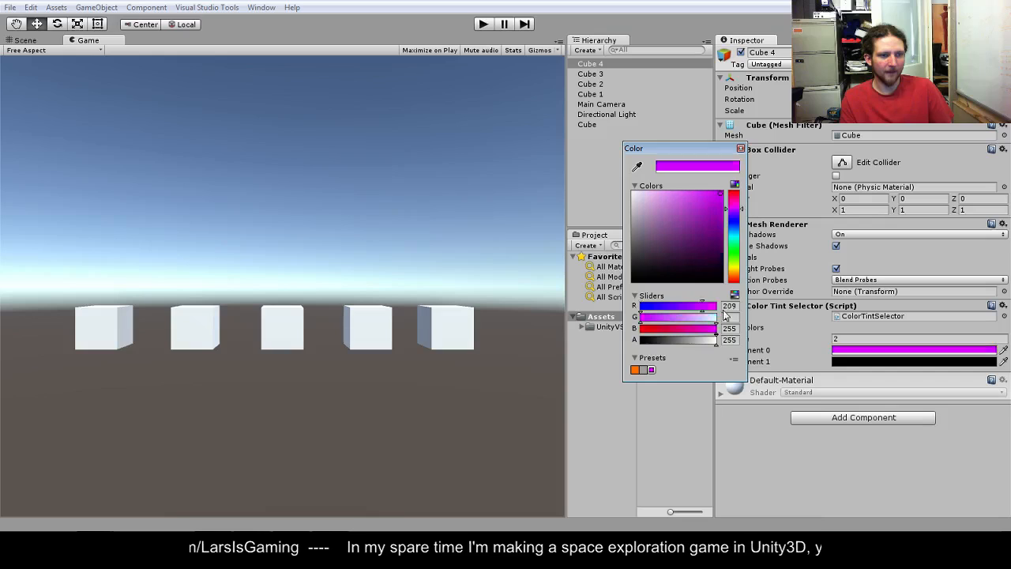
{"action": "left_click", "coordinate": [637, 193]}
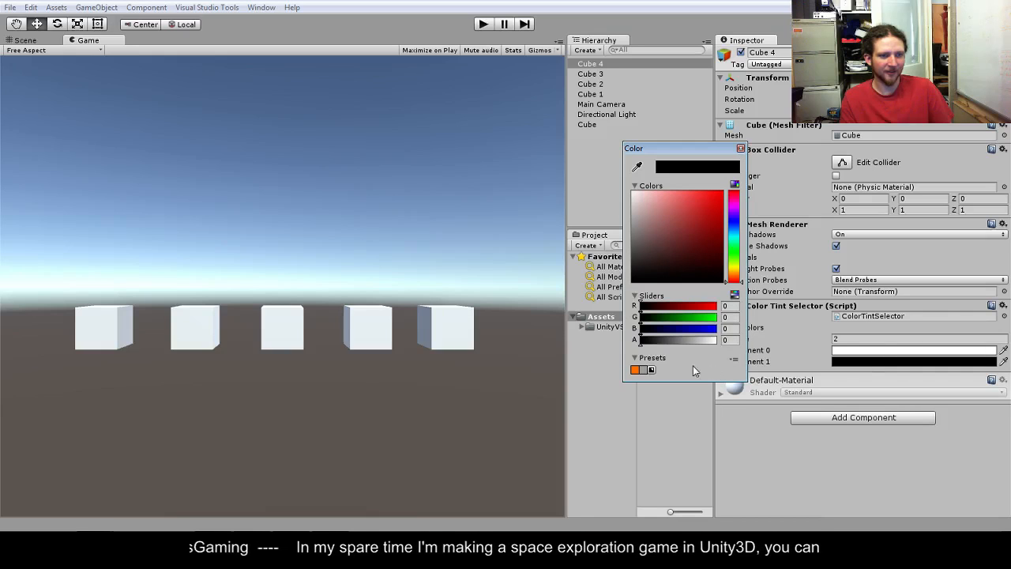
{"action": "left_click", "coordinate": [739, 148]}
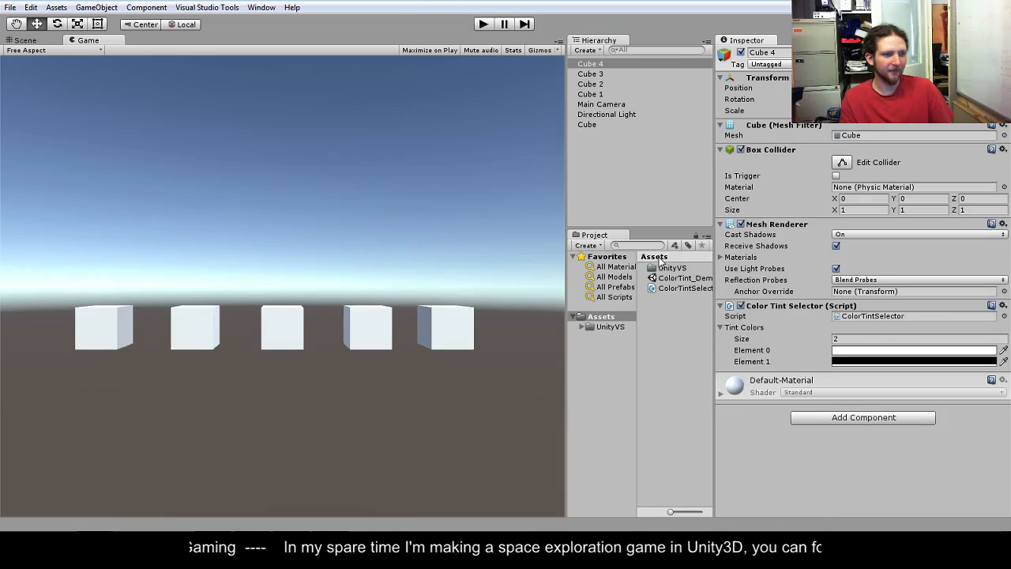
- Test-play the scene, then select Cube and Cubes 1–3 to deactivate them
{"action": "left_click", "coordinate": [483, 23]}
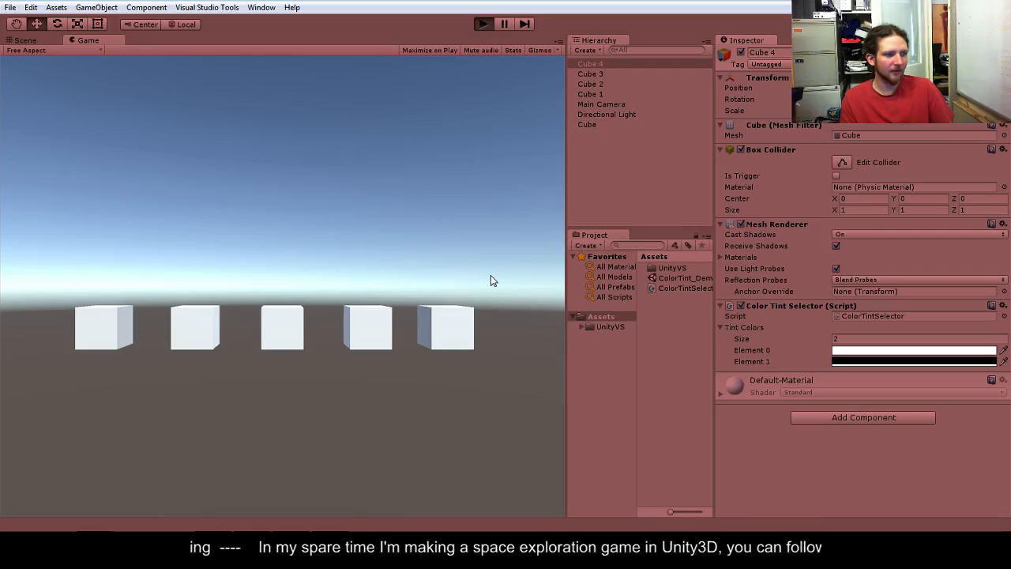
{"action": "left_click", "coordinate": [483, 24]}
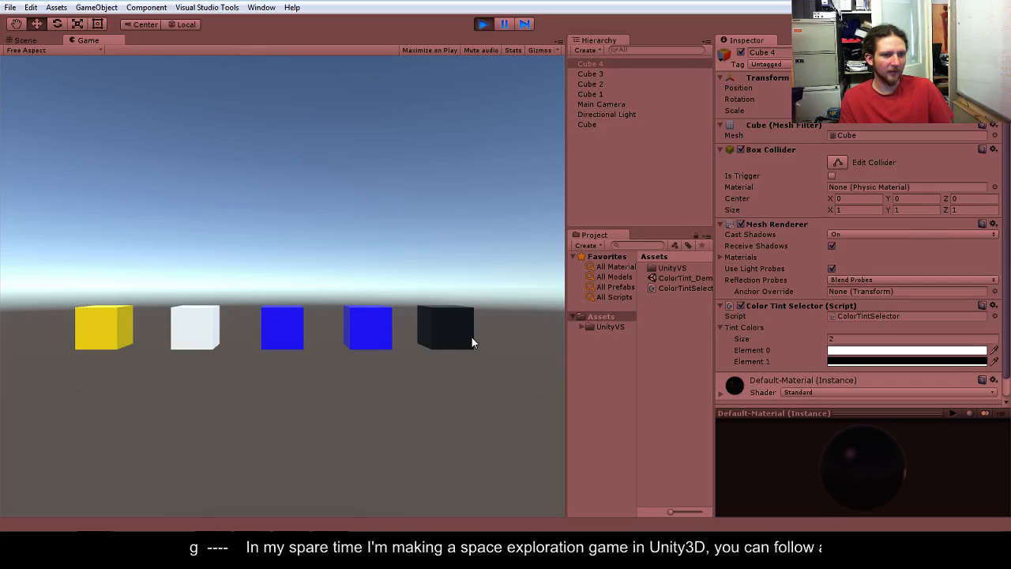
{"action": "mouse_move", "coordinate": [489, 106]}
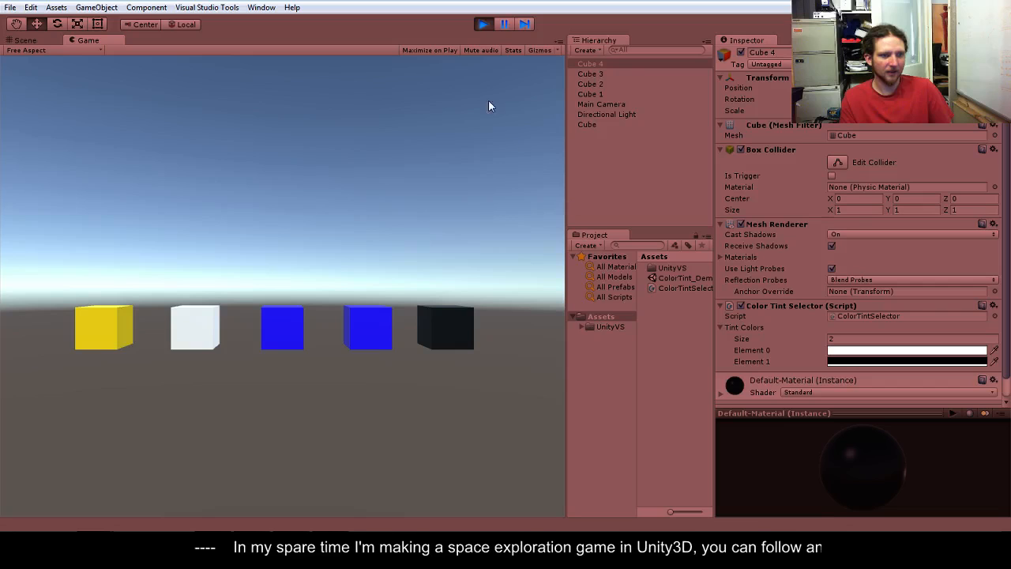
{"action": "left_click", "coordinate": [483, 24]}
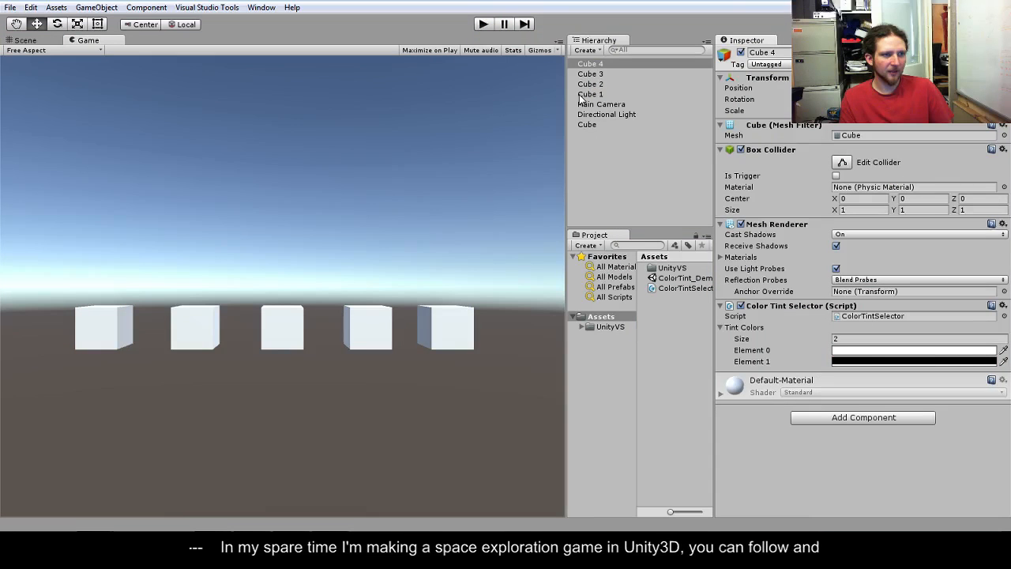
{"action": "left_click", "coordinate": [590, 75]}
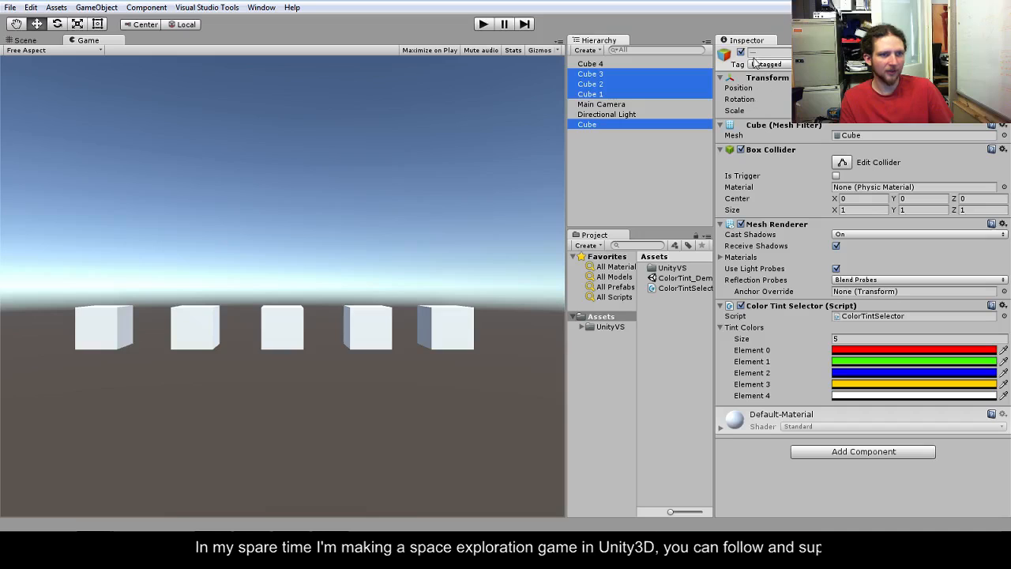
- Run the scene with only Cube 4 active so it shows tinted black
{"action": "left_click", "coordinate": [483, 24]}
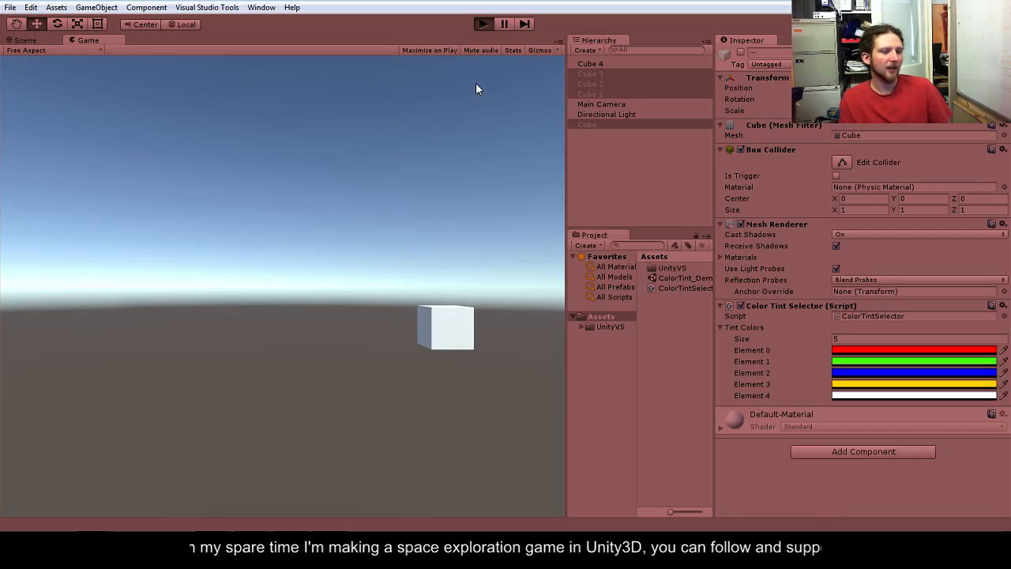
{"action": "left_click", "coordinate": [483, 23]}
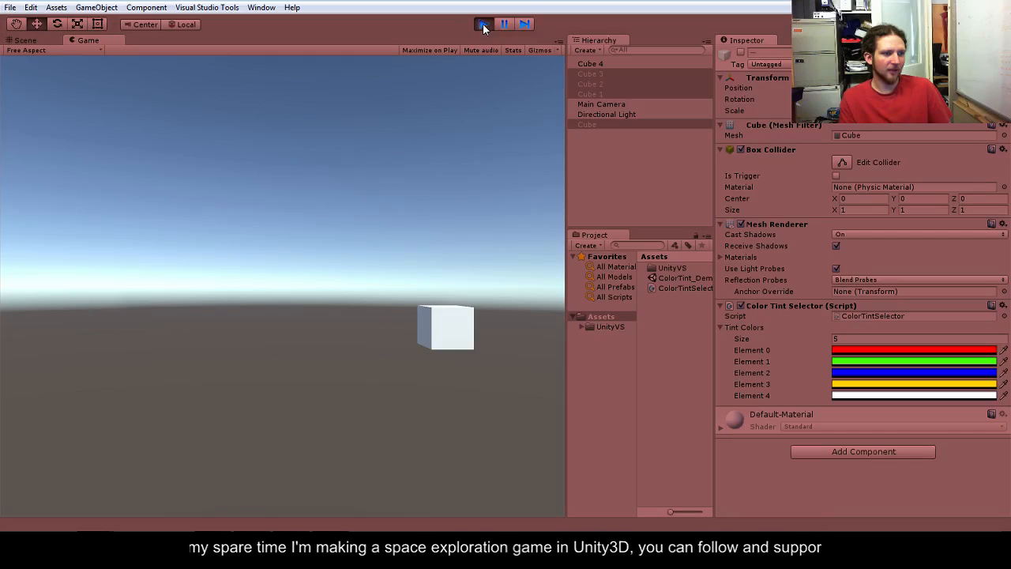
{"action": "left_click", "coordinate": [483, 23]}
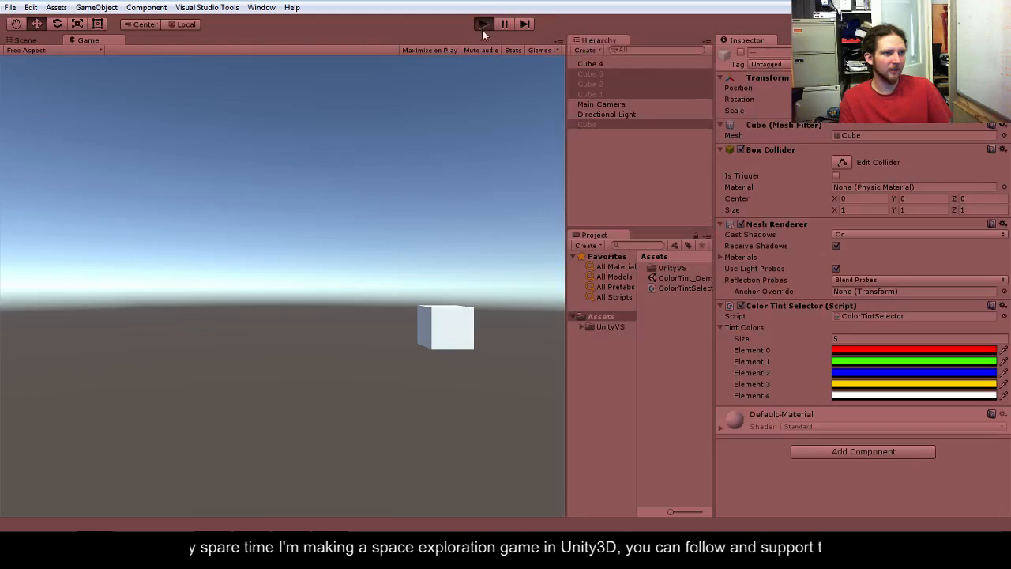
{"action": "mouse_move", "coordinate": [483, 134]}
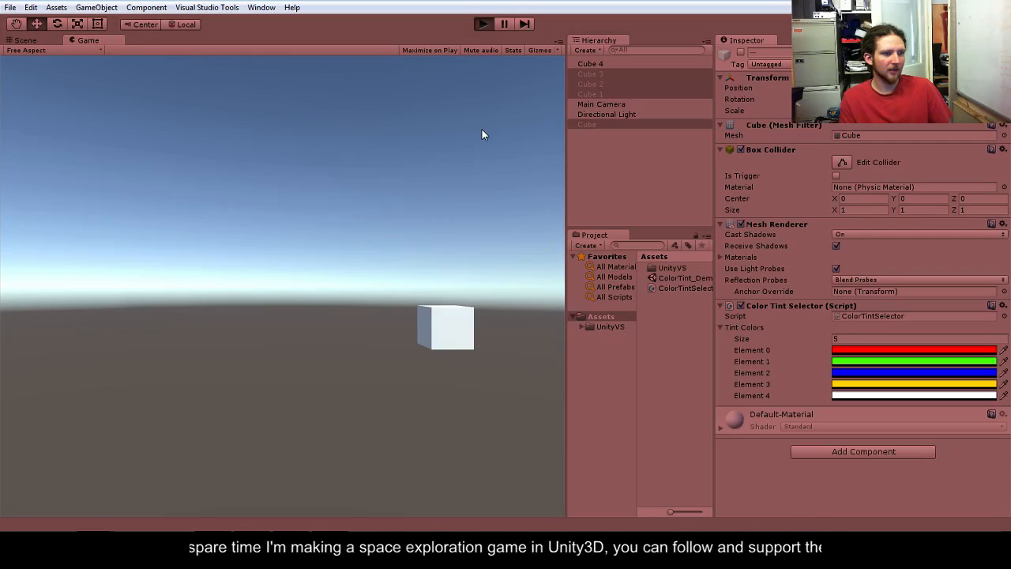
{"action": "mouse_move", "coordinate": [497, 102]}
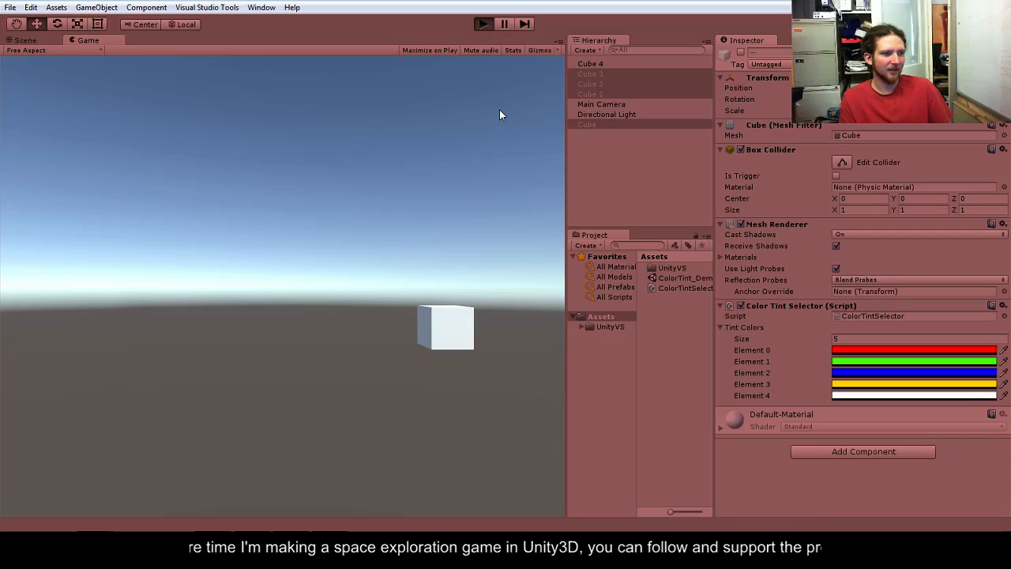
{"action": "left_click", "coordinate": [484, 23]}
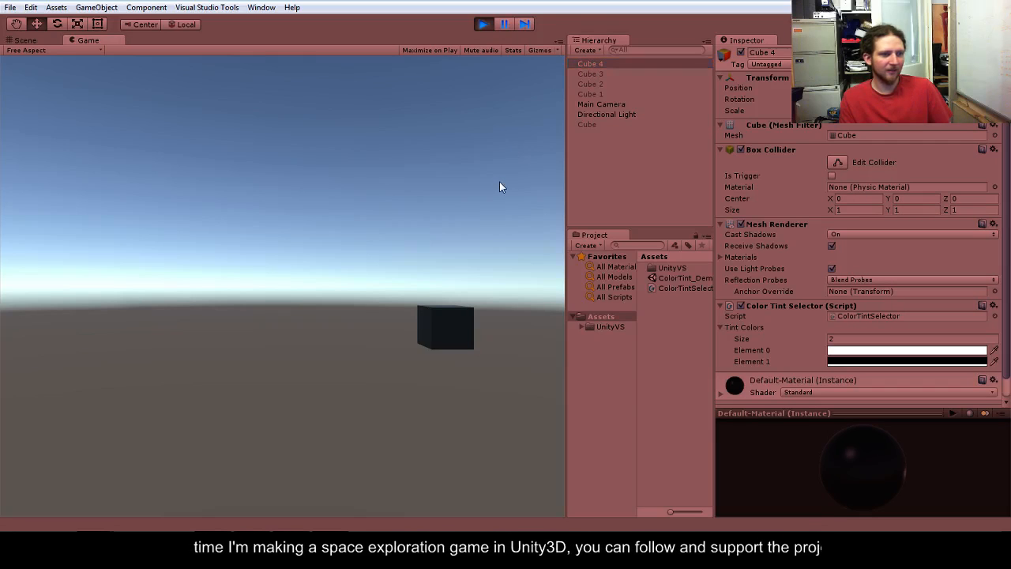
{"action": "mouse_move", "coordinate": [499, 193]}
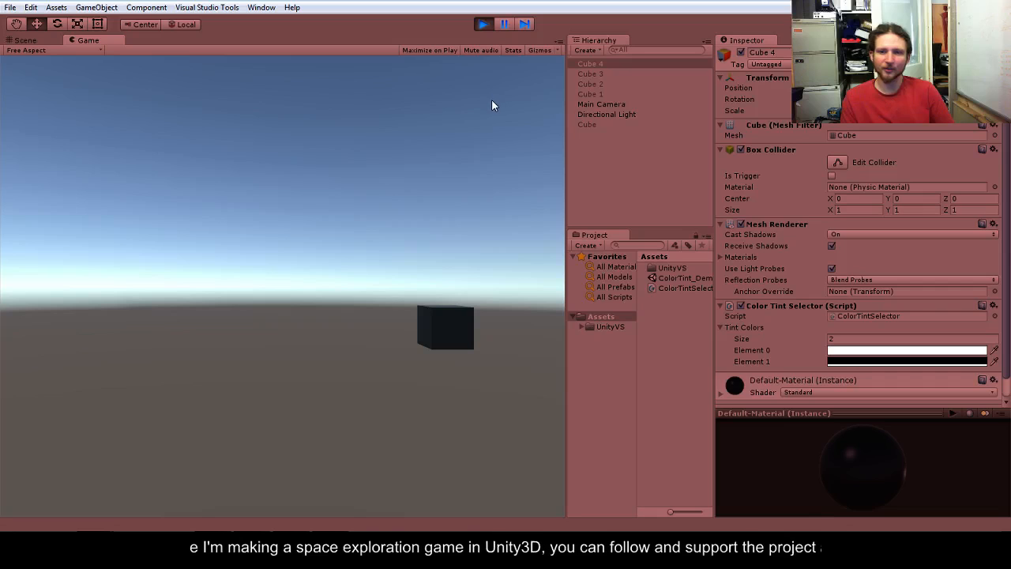
{"action": "mouse_move", "coordinate": [508, 343]}
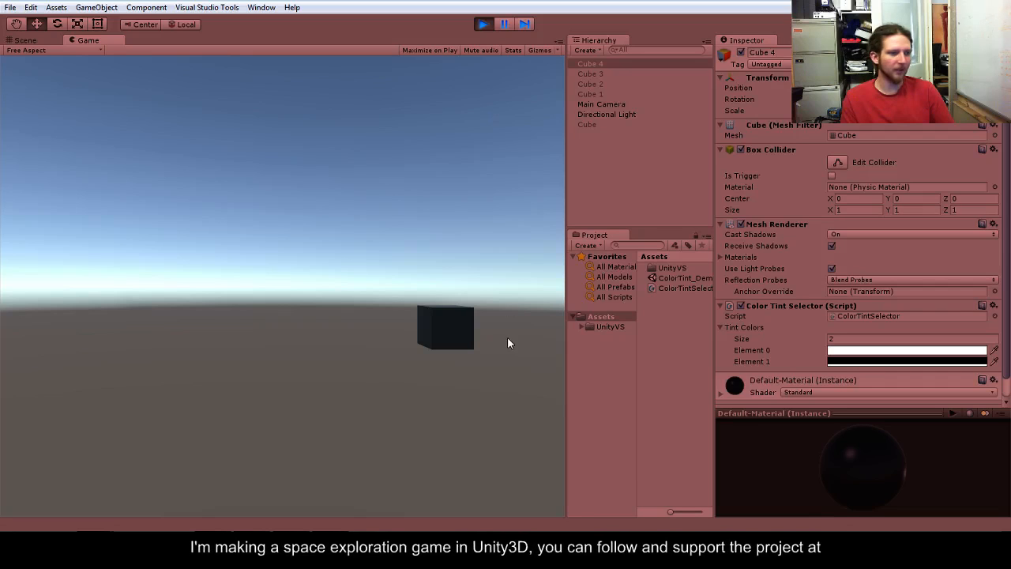
{"action": "mouse_move", "coordinate": [427, 448]}
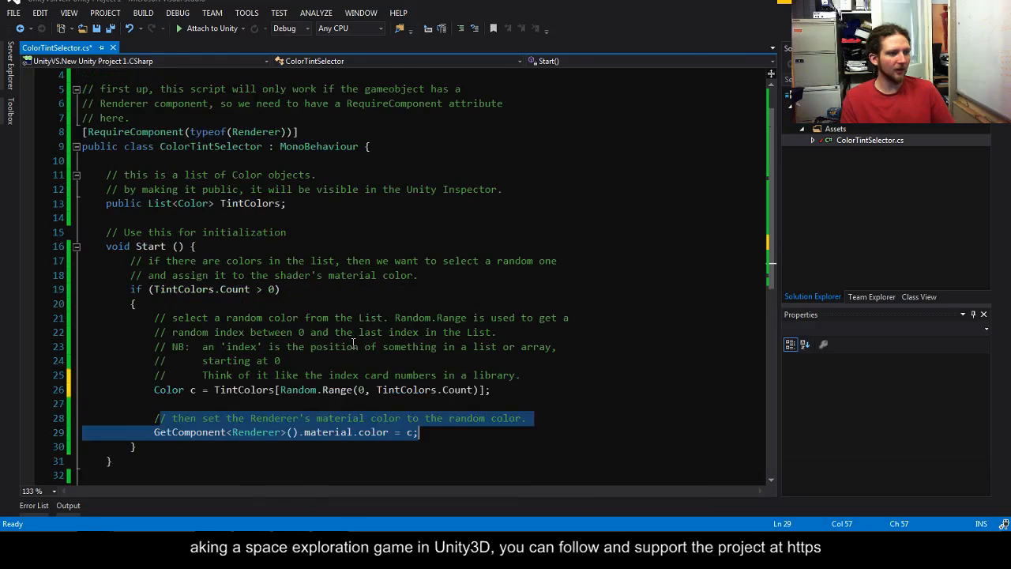
- Scroll to show the full ColorTintSelector script and place the caret after the class's closing brace
{"action": "scroll", "scroll_direction": "down", "scroll_amount": 3}
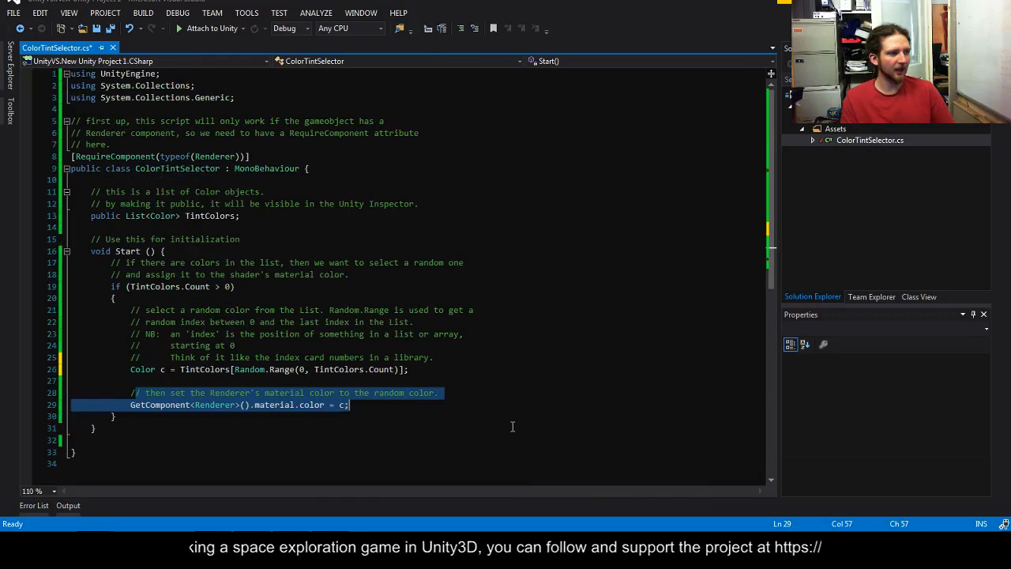
{"action": "left_click", "coordinate": [513, 444]}
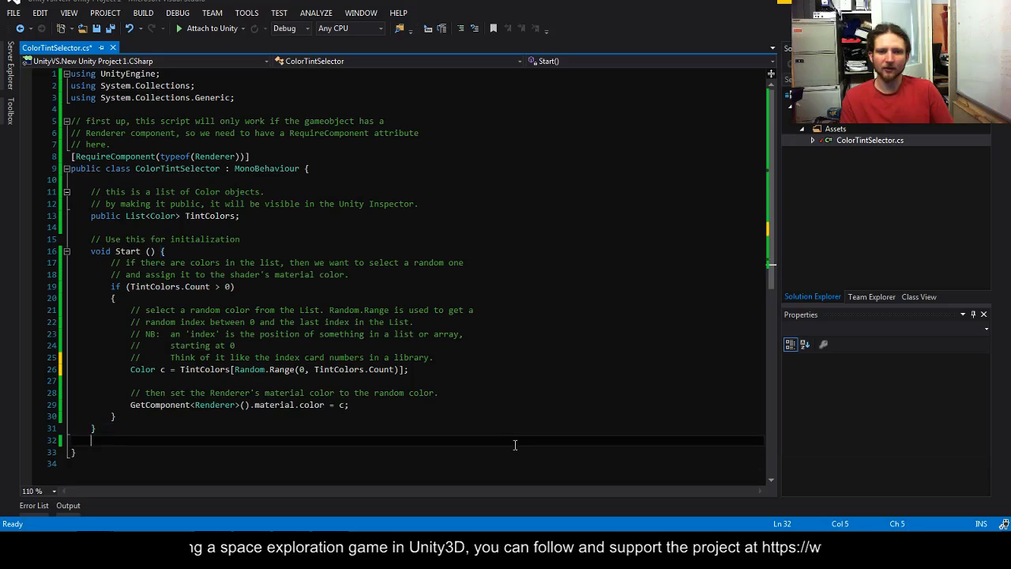